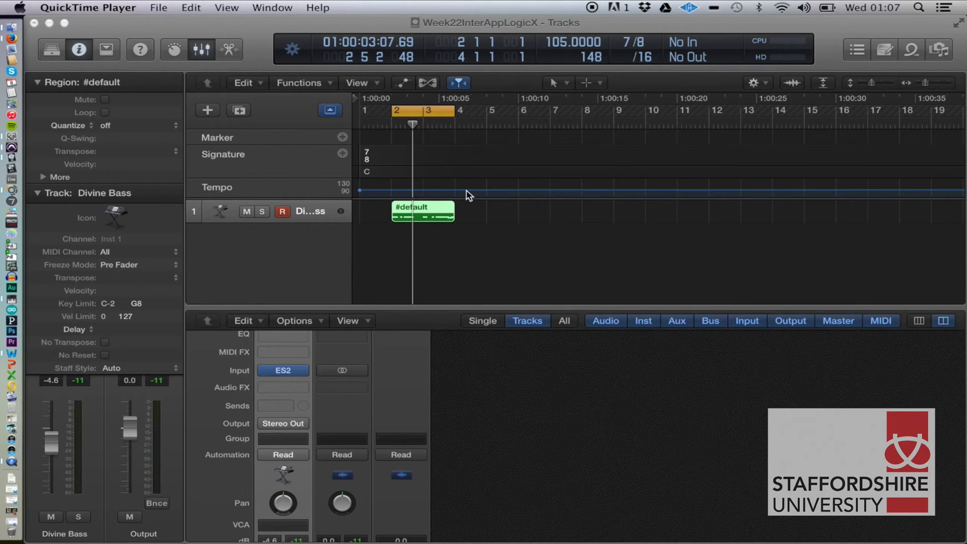
pyautogui.moveTo(359, 31)
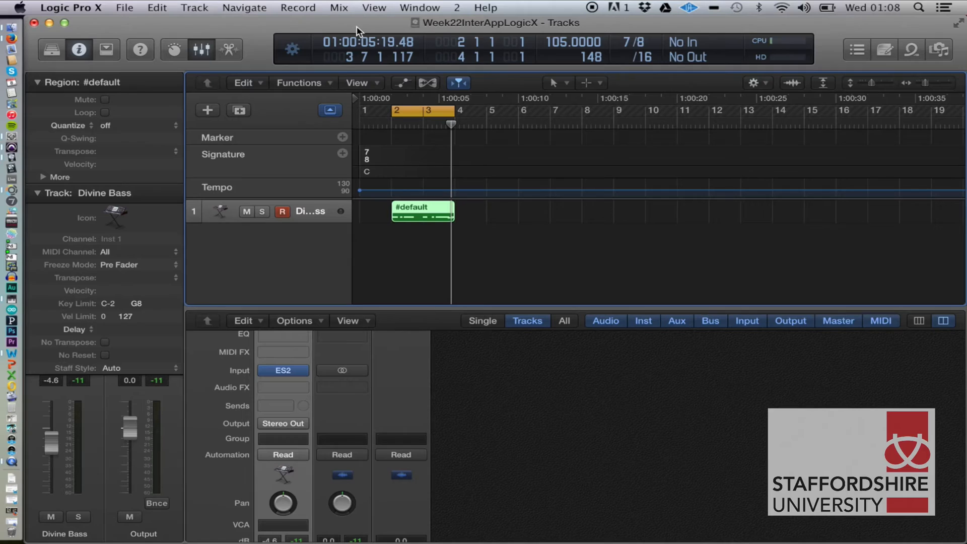
pyautogui.moveTo(148, 72)
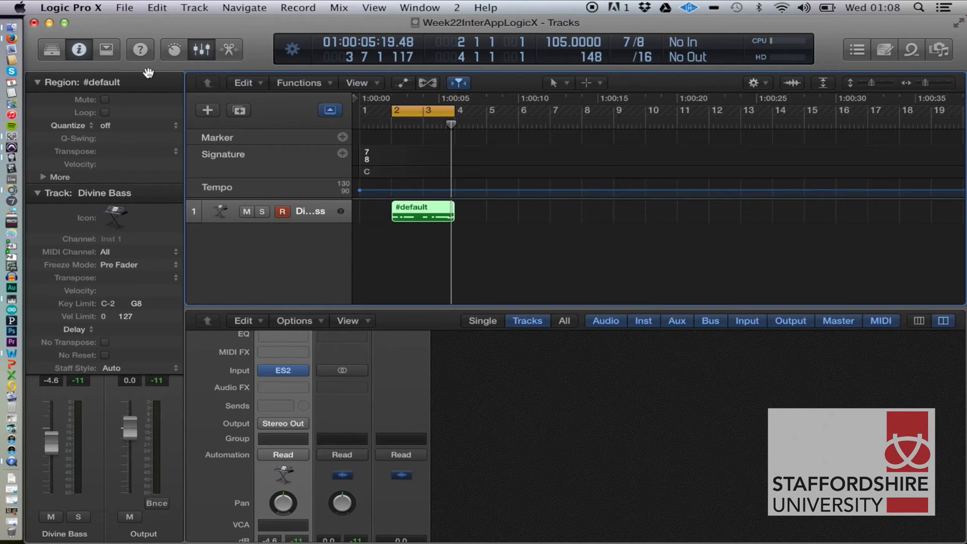
pyautogui.moveTo(308, 326)
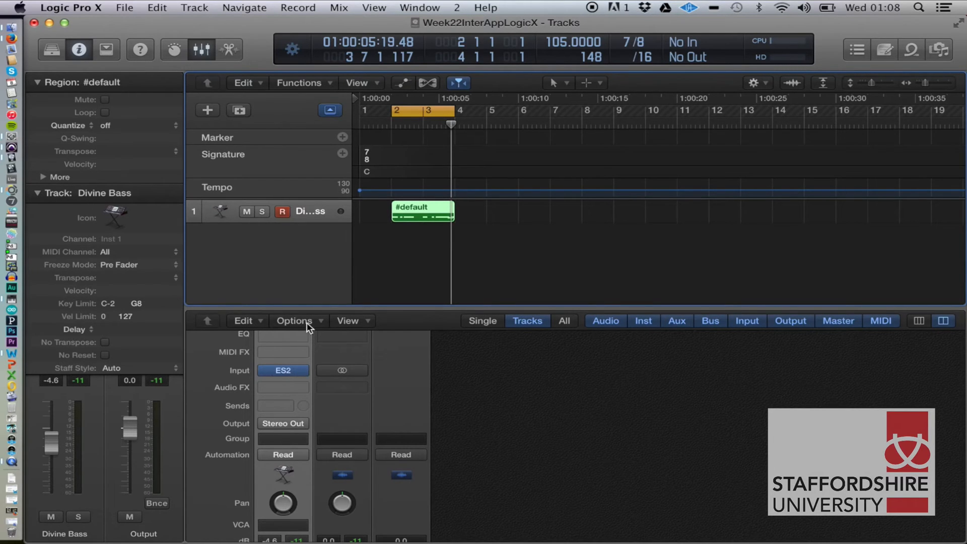
pyautogui.moveTo(145, 6)
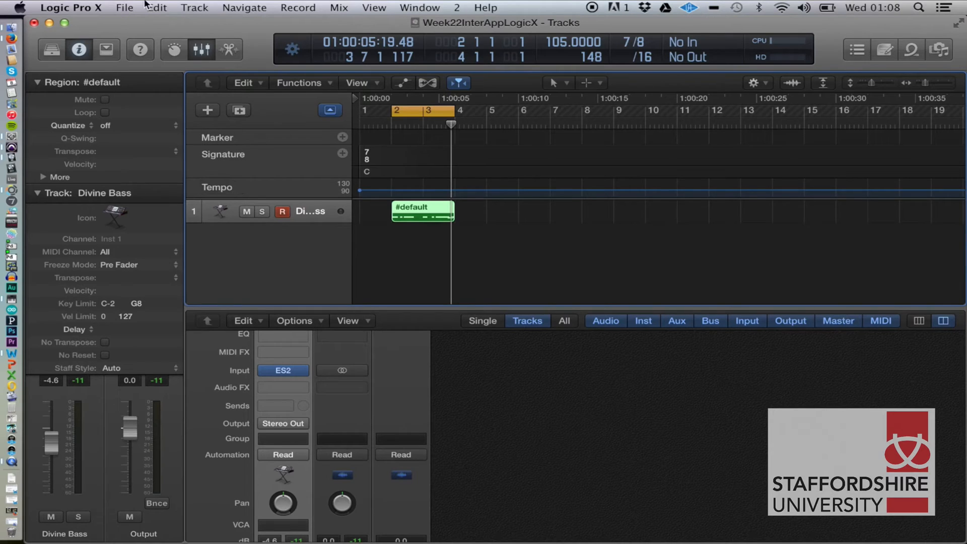
# - Bring up Logic's File menu to reach the MIDI export options
pyautogui.click(124, 7)
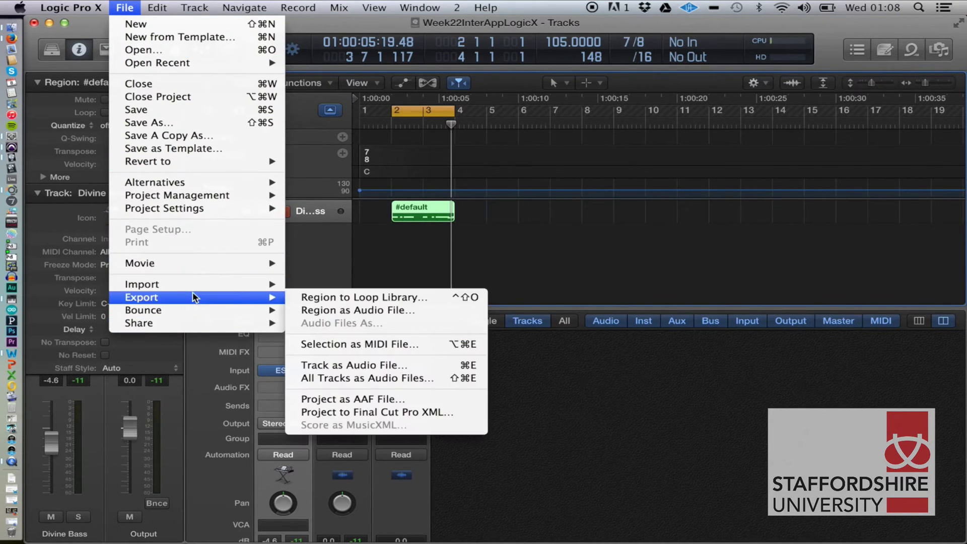
pyautogui.moveTo(367, 345)
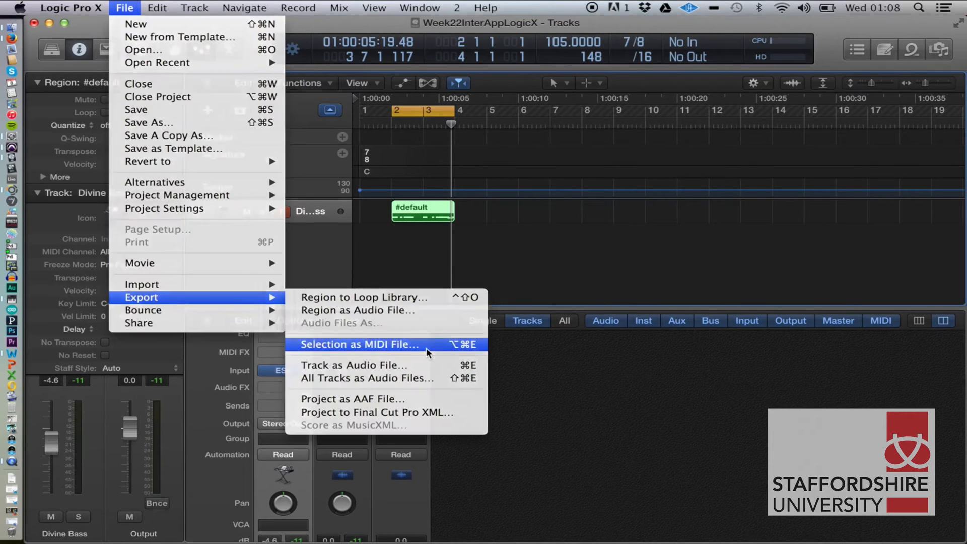
# - Save the selected bass region as a MIDI file named ES2_Riff on the Desktop
pyautogui.click(357, 344)
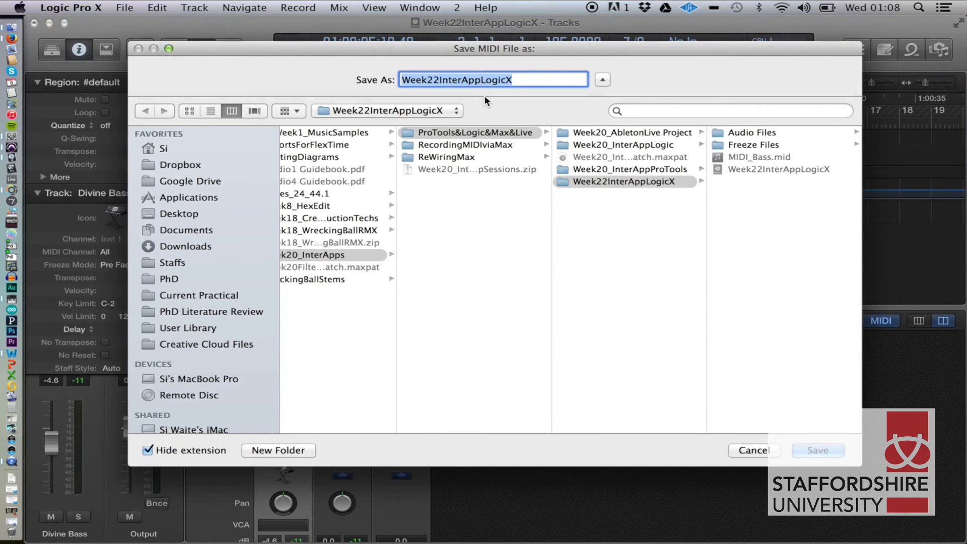
pyautogui.moveTo(367, 119)
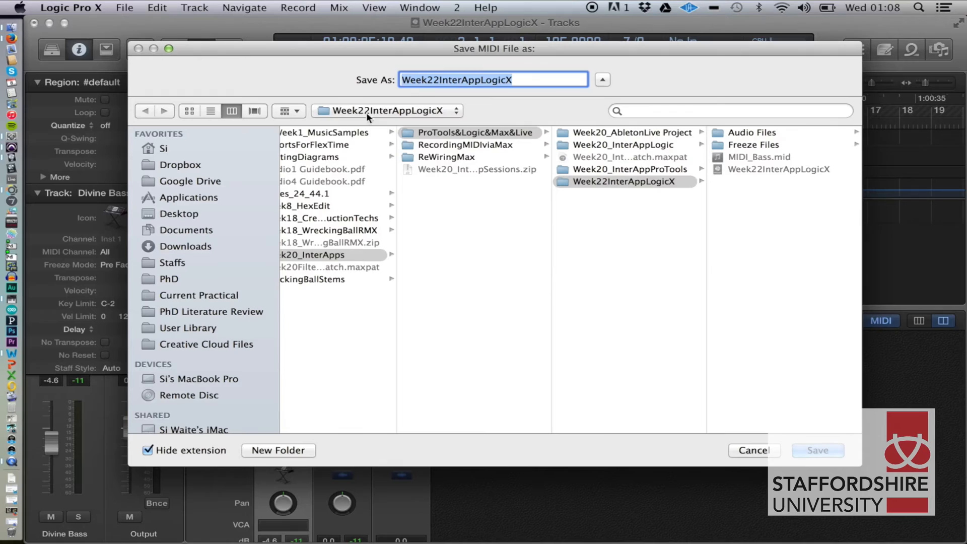
pyautogui.click(387, 111)
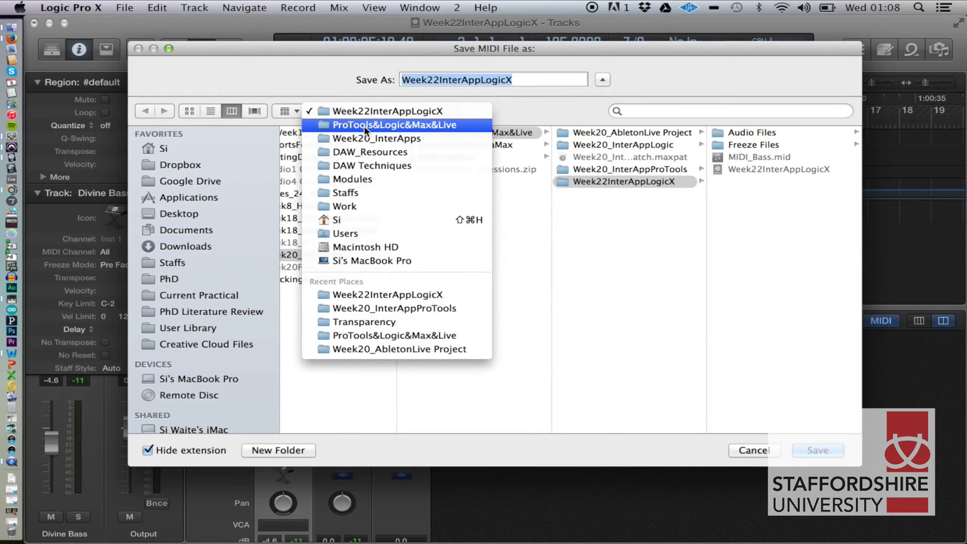
pyautogui.click(394, 125)
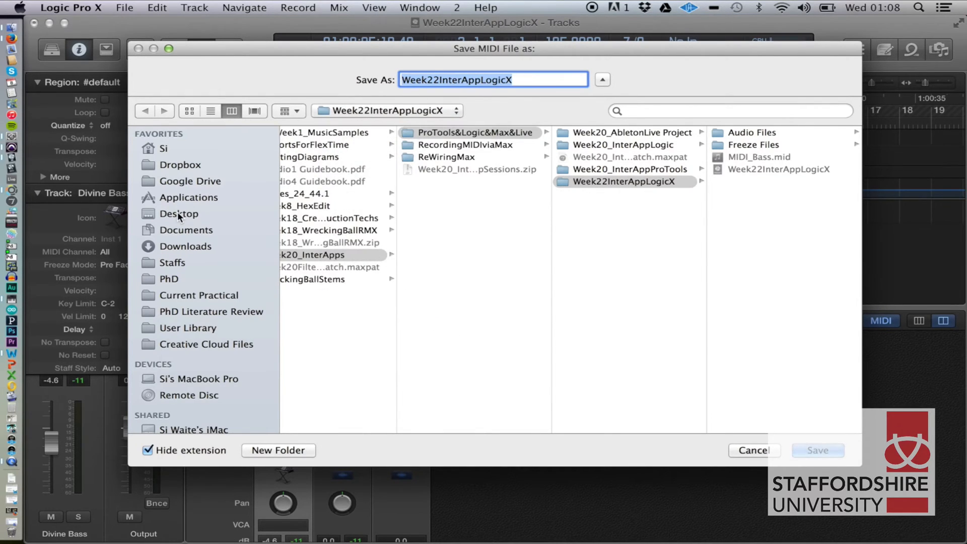
pyautogui.click(179, 214)
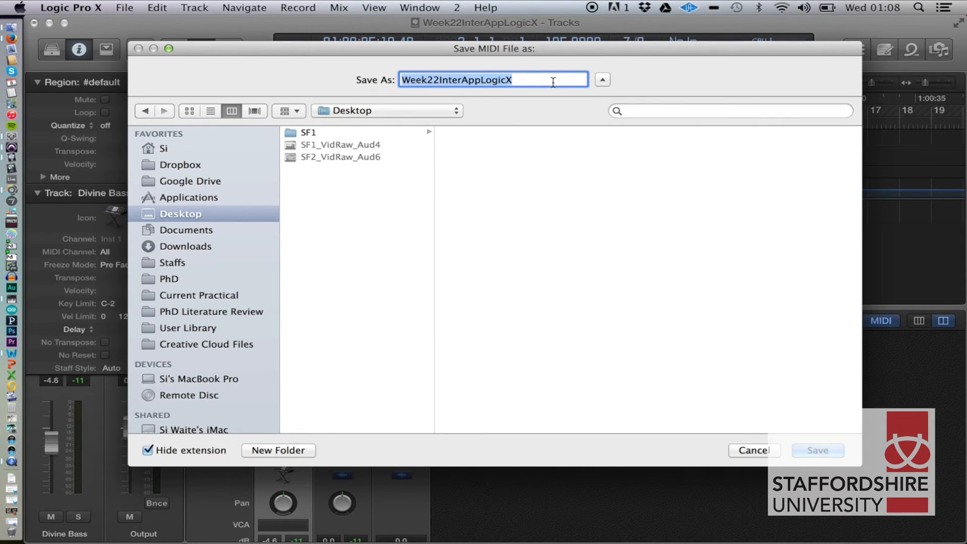
pyautogui.write('E')
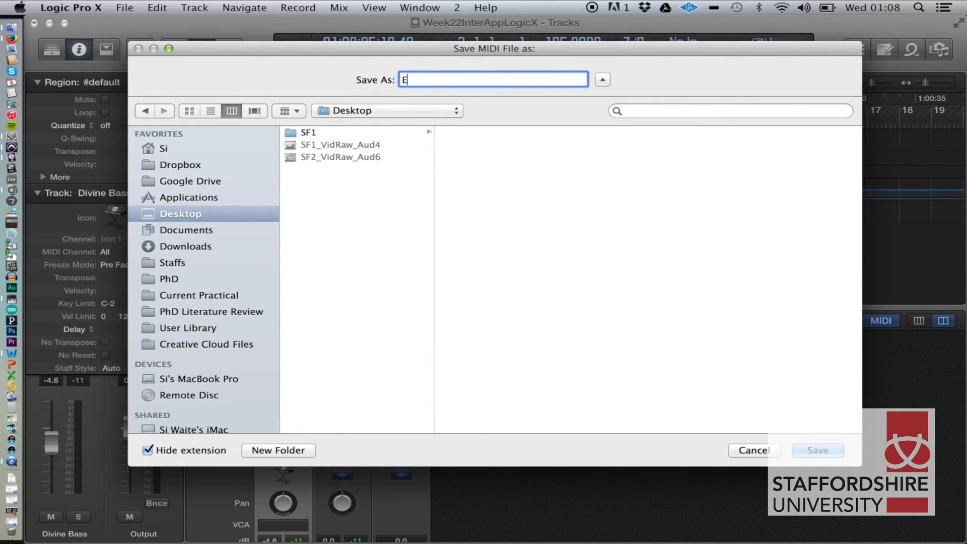
pyautogui.write('S2_')
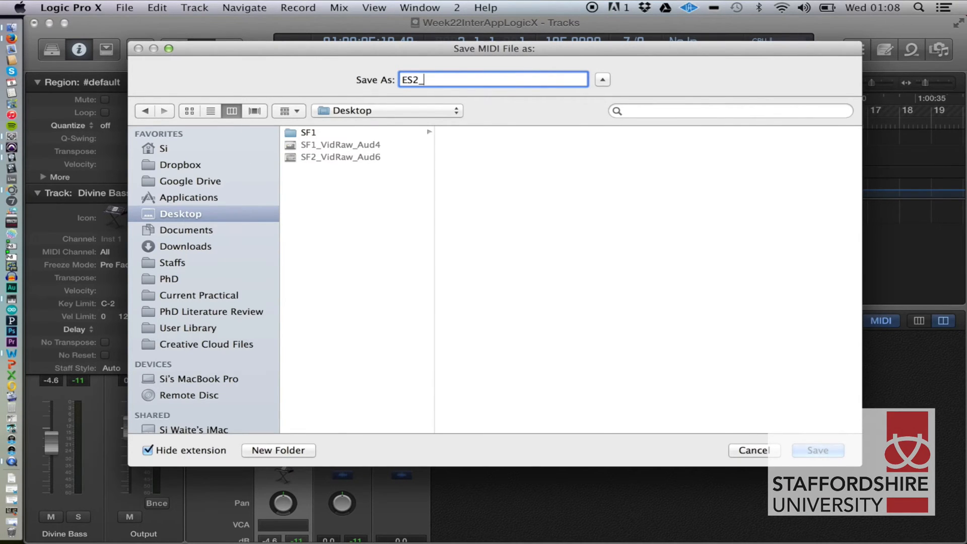
pyautogui.write('Riff')
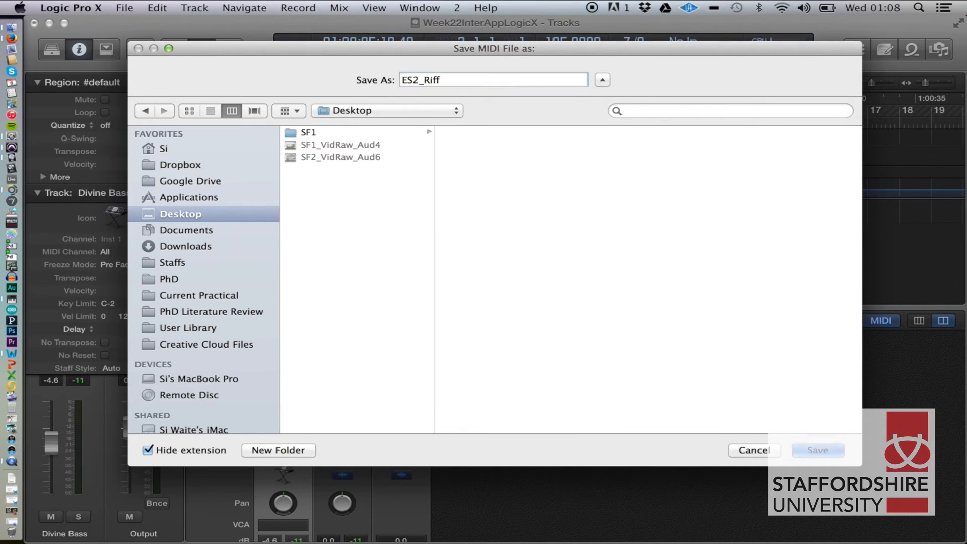
pyautogui.click(817, 450)
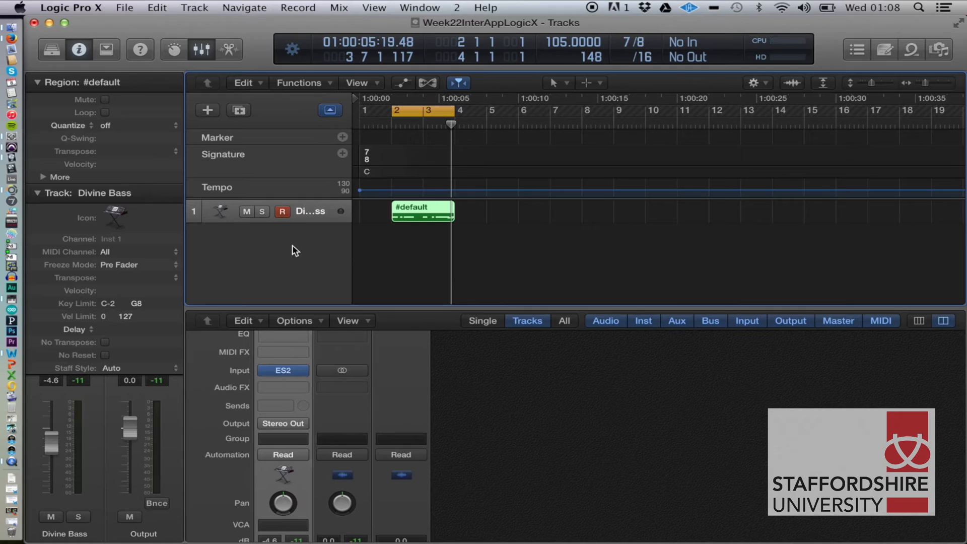
pyautogui.moveTo(282, 271)
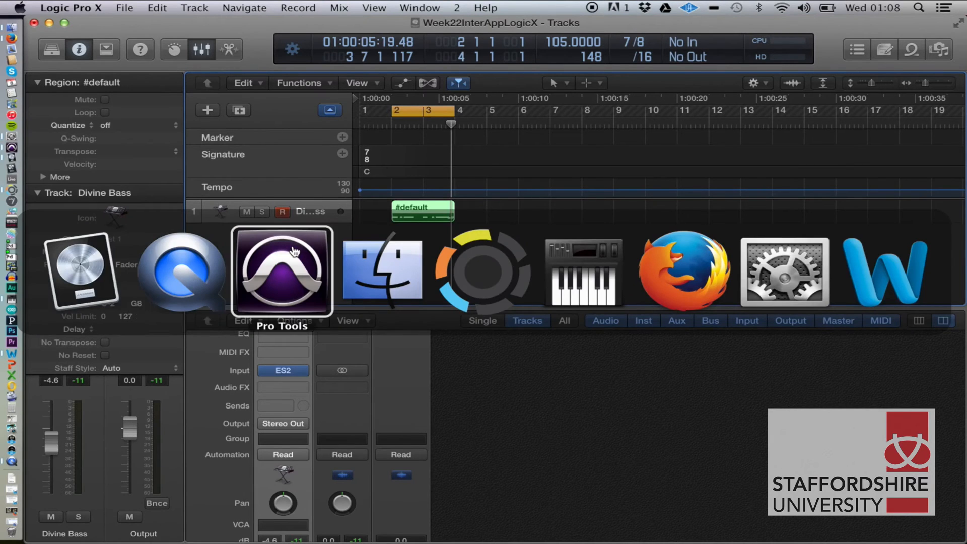
# - Switch to Pro Tools and import the ES2_Riff MIDI file into the clip list
pyautogui.click(282, 271)
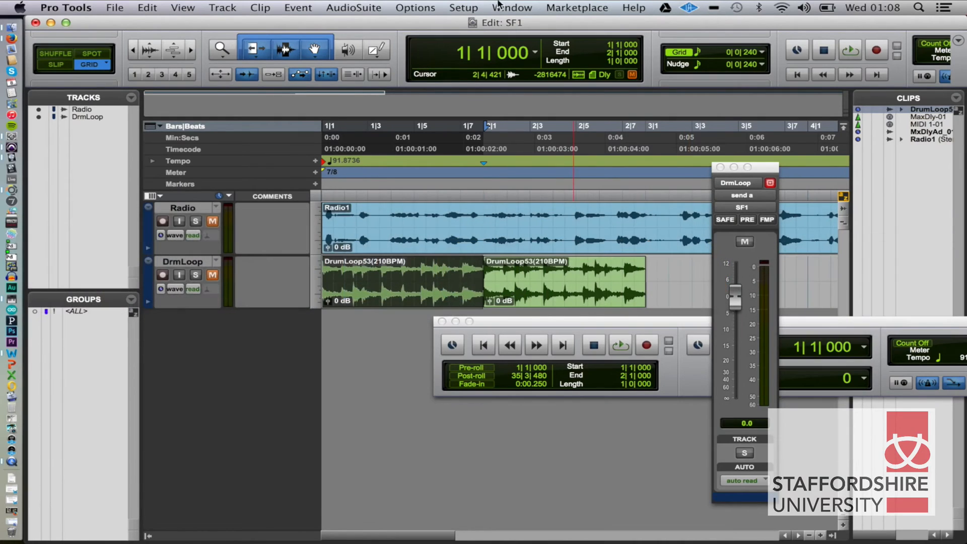
pyautogui.click(115, 7)
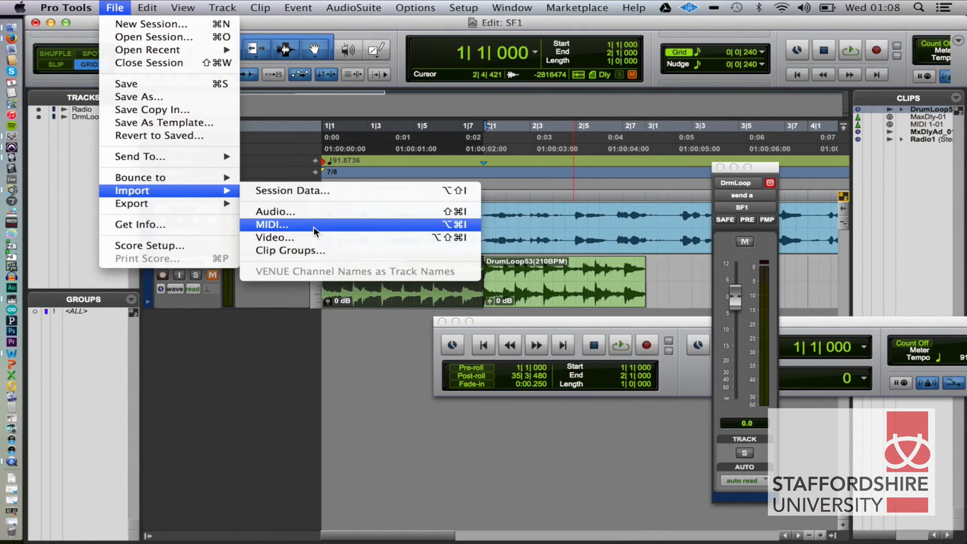
pyautogui.click(270, 225)
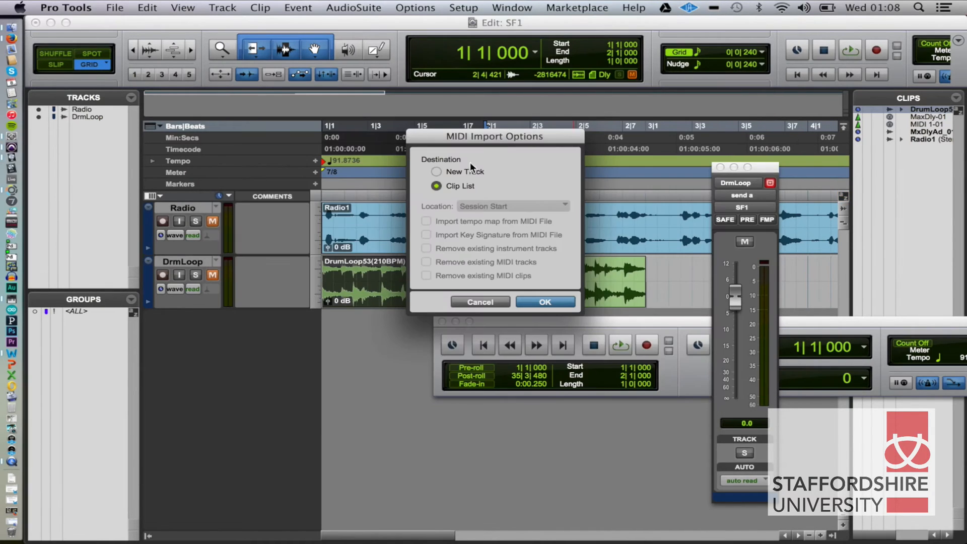
pyautogui.click(544, 301)
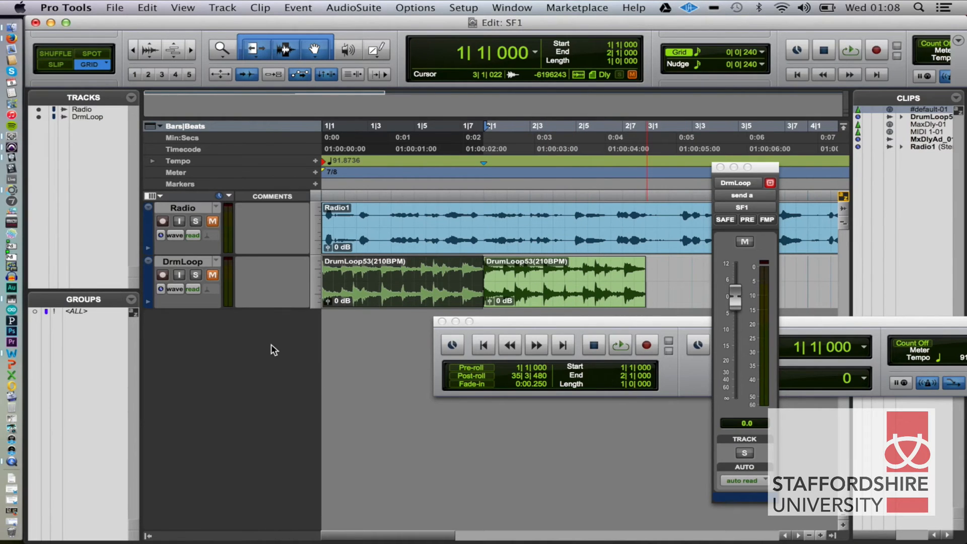
# - Create a new MIDI track, MIDI 1, to carry the imported bass riff clip
pyautogui.click(222, 7)
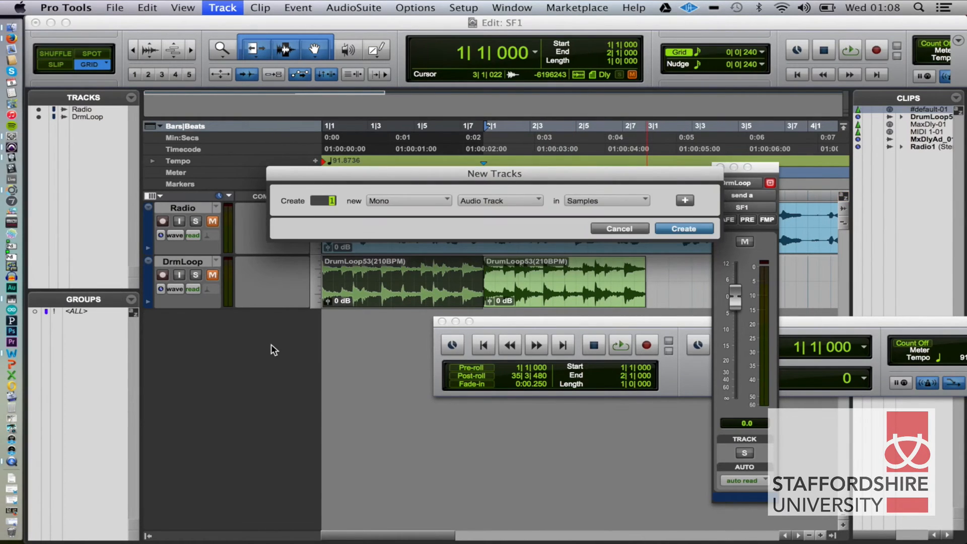
pyautogui.click(500, 200)
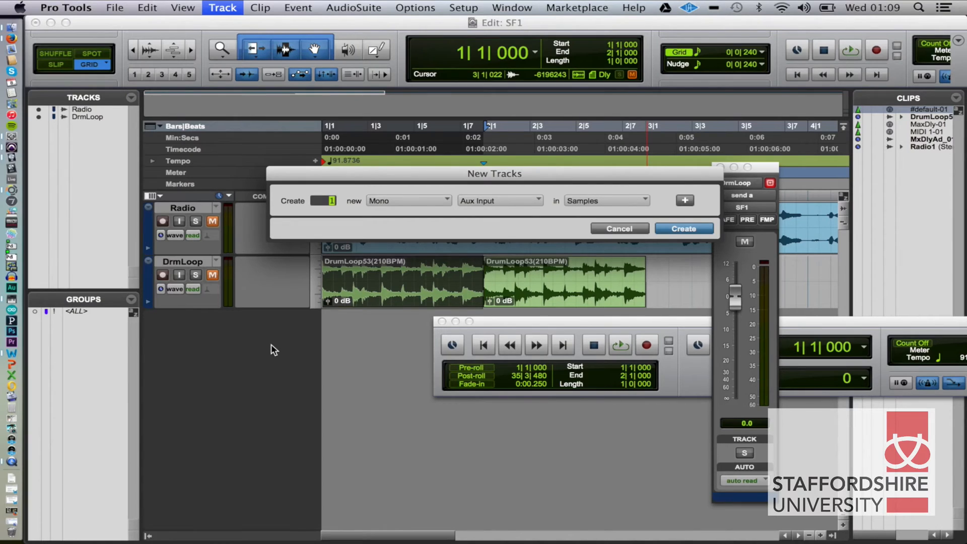
pyautogui.click(500, 201)
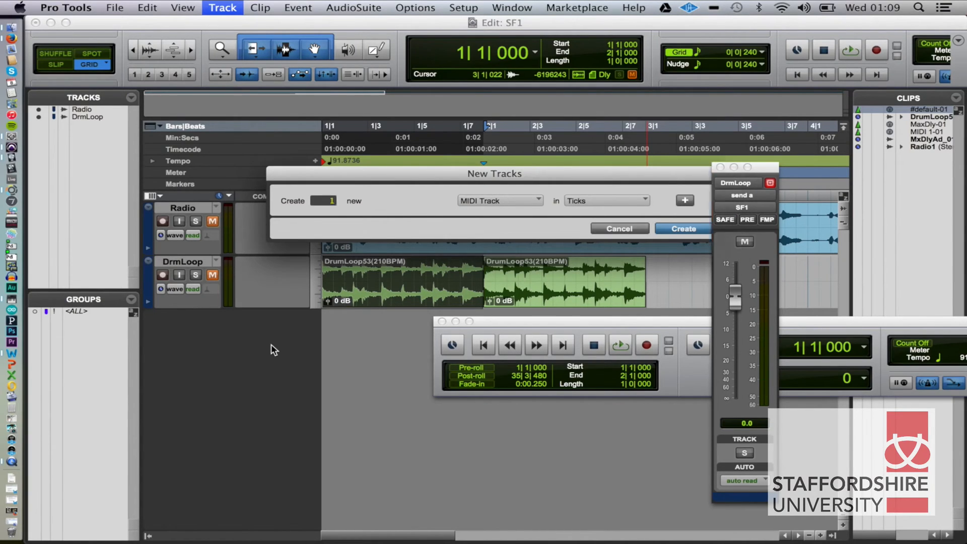
pyautogui.click(682, 229)
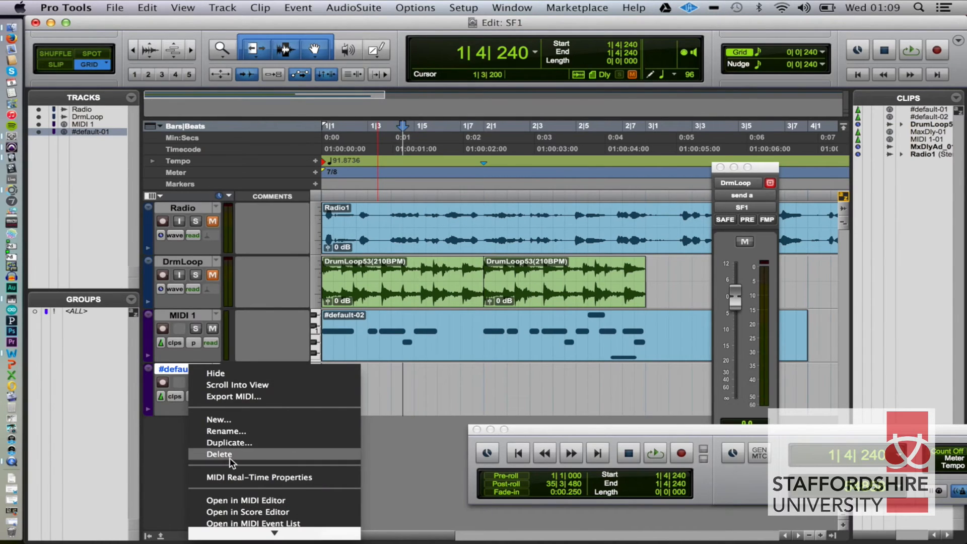
# - Delete the extra #default-01 track and start renaming MIDI 1 to ES2
pyautogui.click(219, 454)
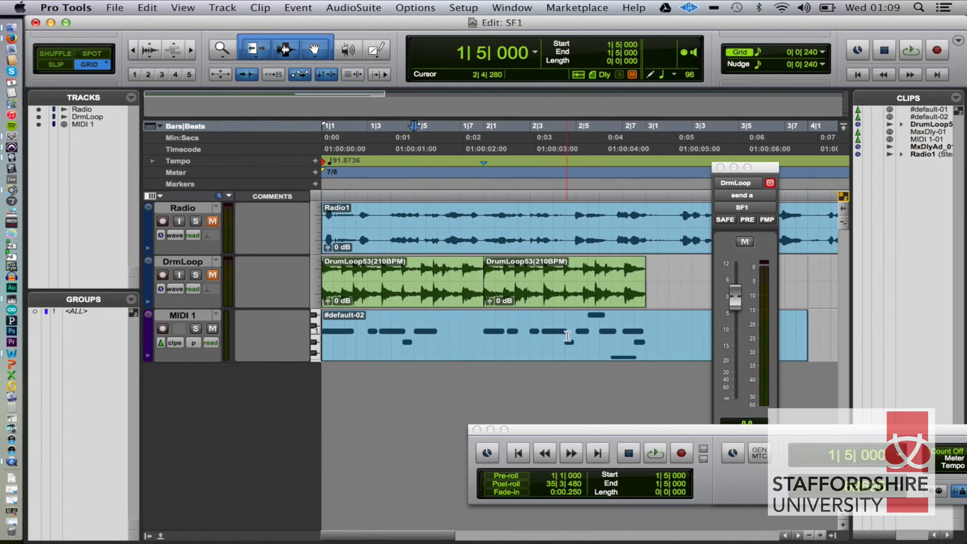
pyautogui.click(488, 336)
pyautogui.write('ES2')
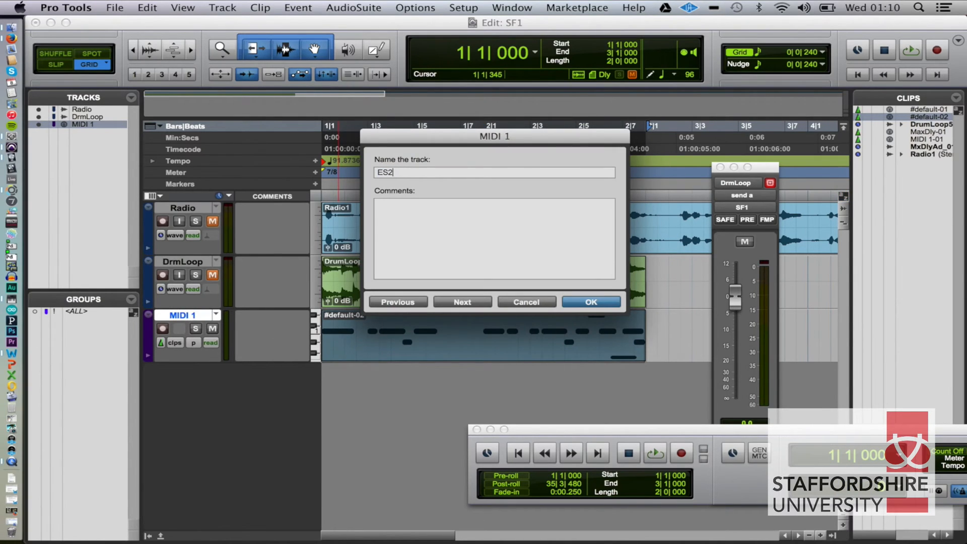
# - Confirm ES2 as the MIDI track's name and bring up the mixer
pyautogui.click(589, 301)
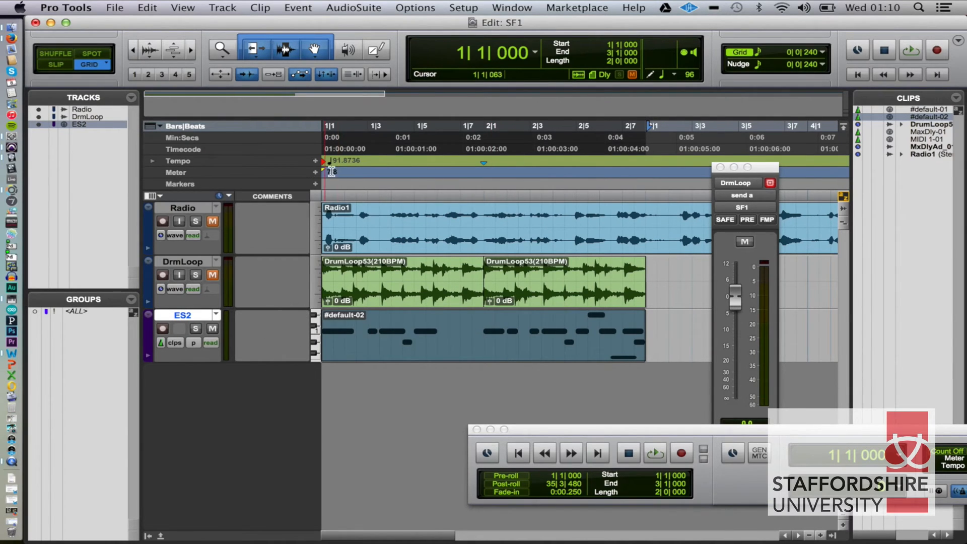
pyautogui.click(512, 7)
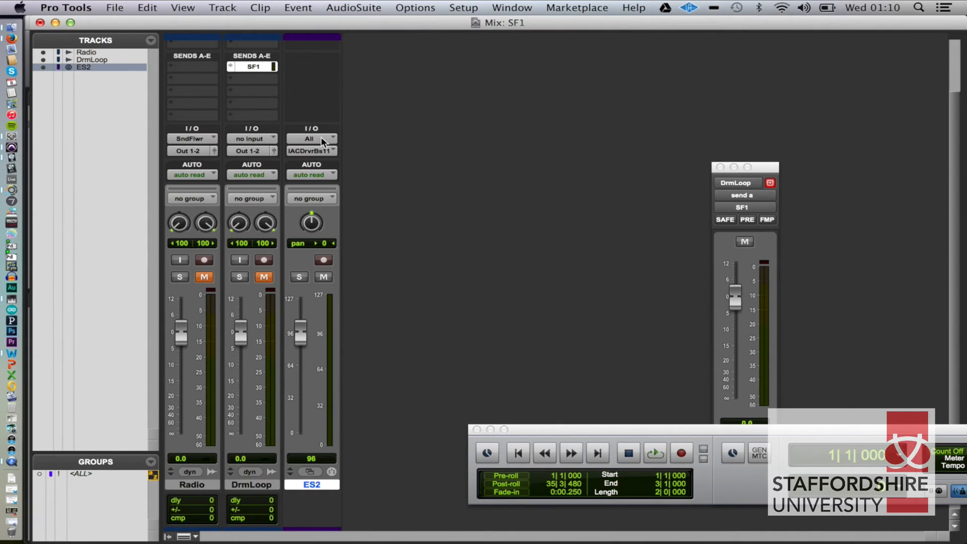
pyautogui.moveTo(331, 154)
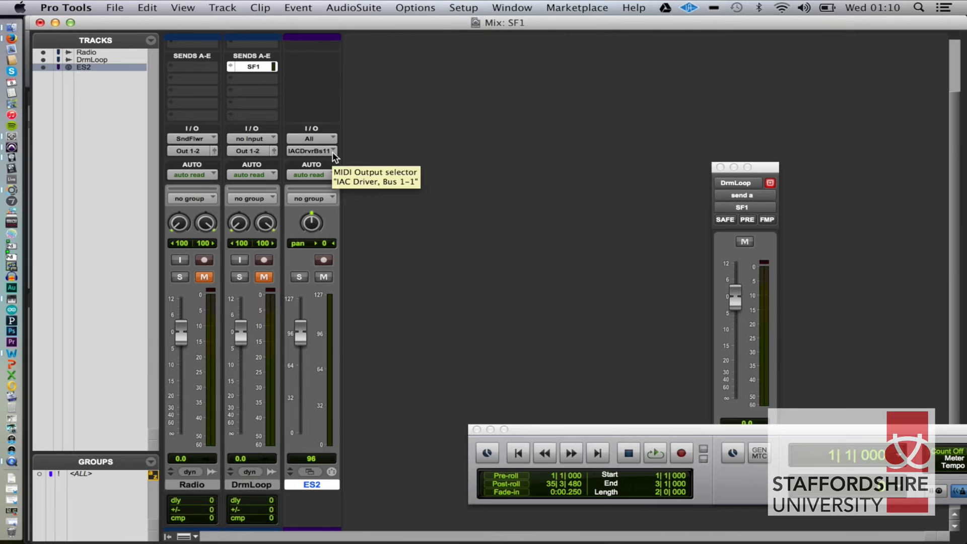
# - Check ES2's MIDI output is IAC Driver Bus 1 and begin adding a new track
pyautogui.click(311, 151)
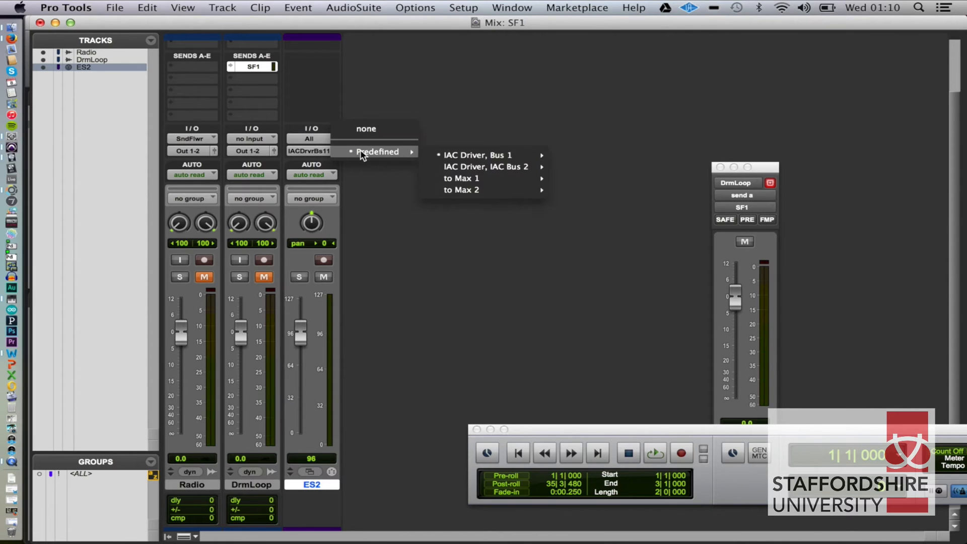
pyautogui.moveTo(462, 189)
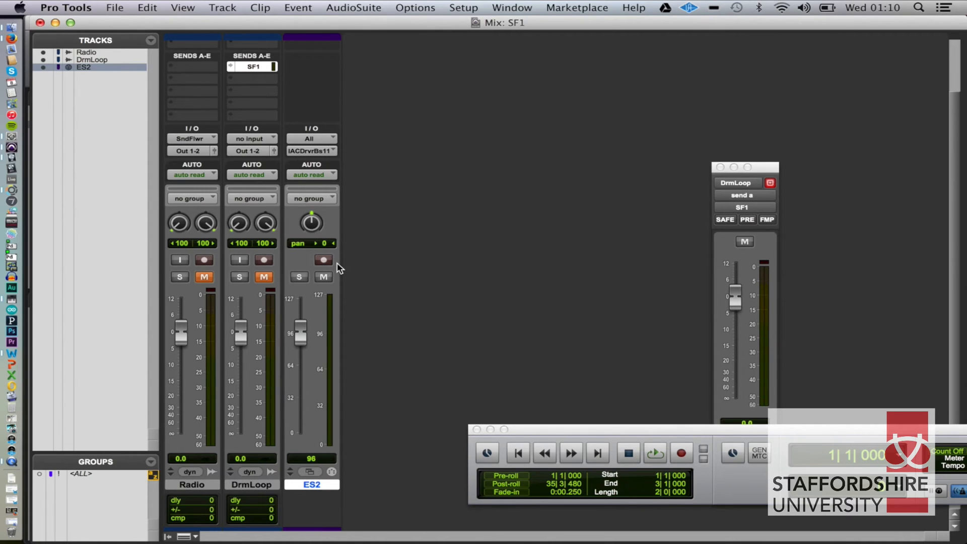
pyautogui.moveTo(361, 378)
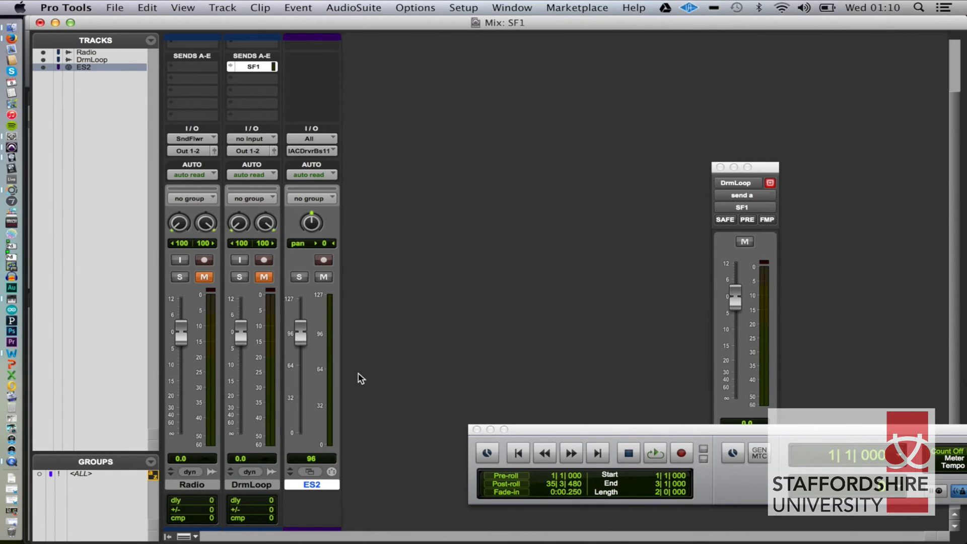
pyautogui.click(223, 7)
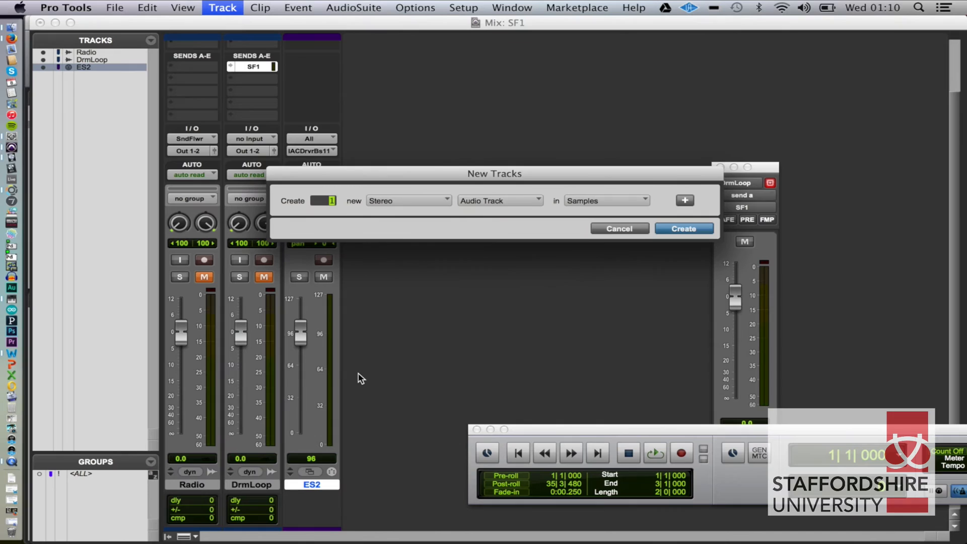
# - Create a stereo aux track, Aux 1, fed from the SndFlwr (Stereo) input
pyautogui.click(500, 200)
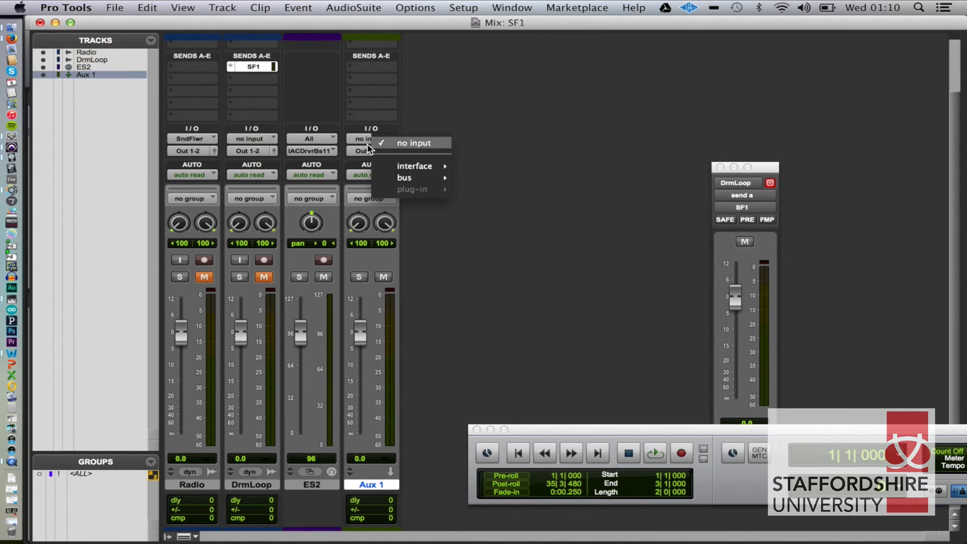
pyautogui.moveTo(415, 166)
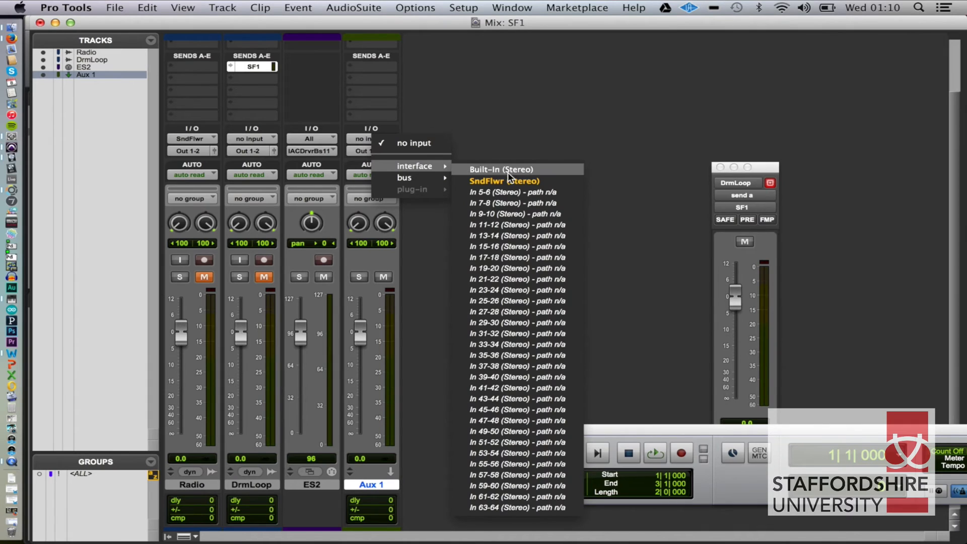
pyautogui.click(504, 180)
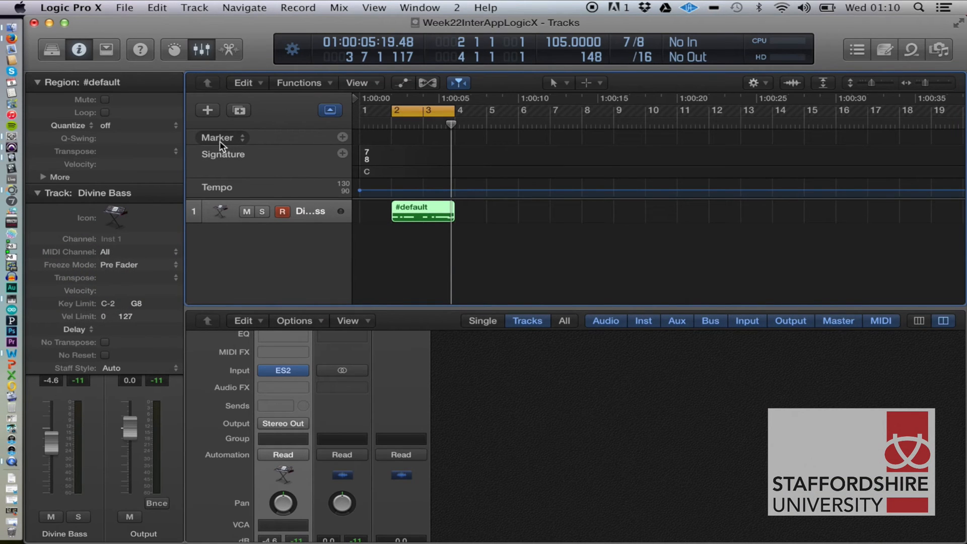
# - Set Logic's audio output device to Soundflower (2ch) and apply the change
pyautogui.click(70, 7)
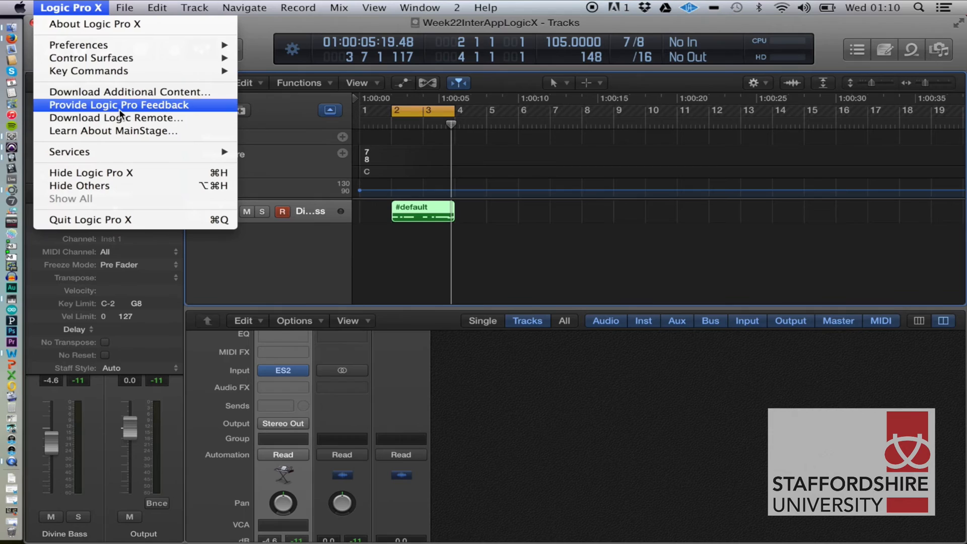
pyautogui.moveTo(79, 44)
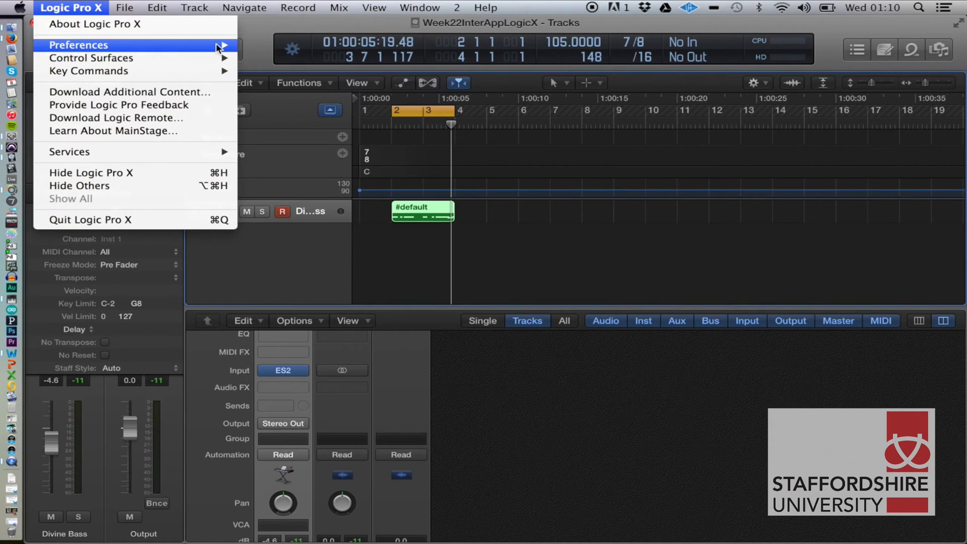
pyautogui.click(79, 44)
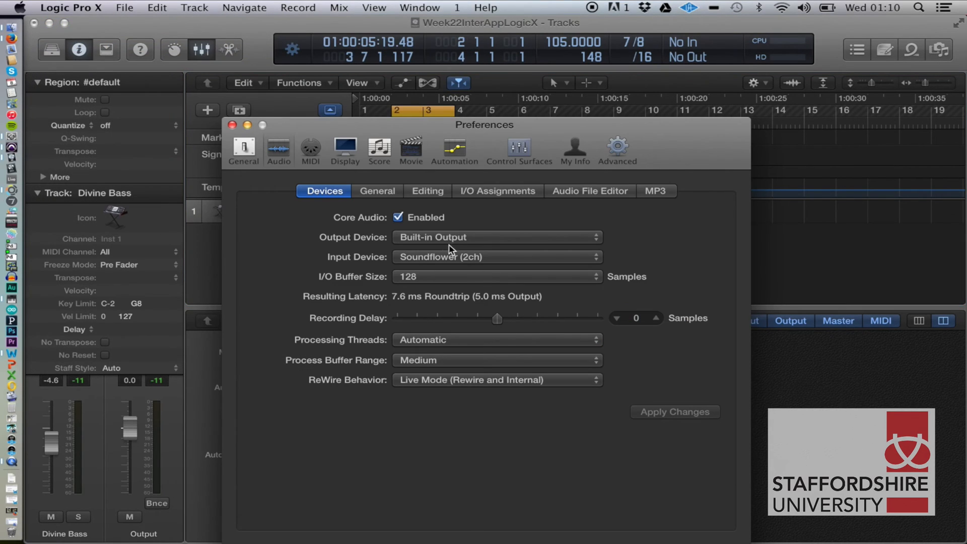
pyautogui.click(497, 237)
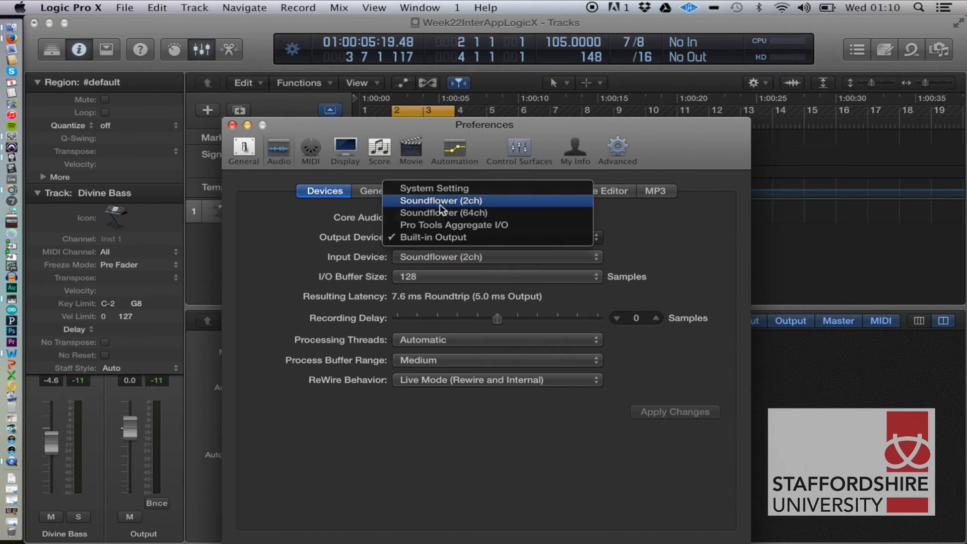
pyautogui.click(439, 201)
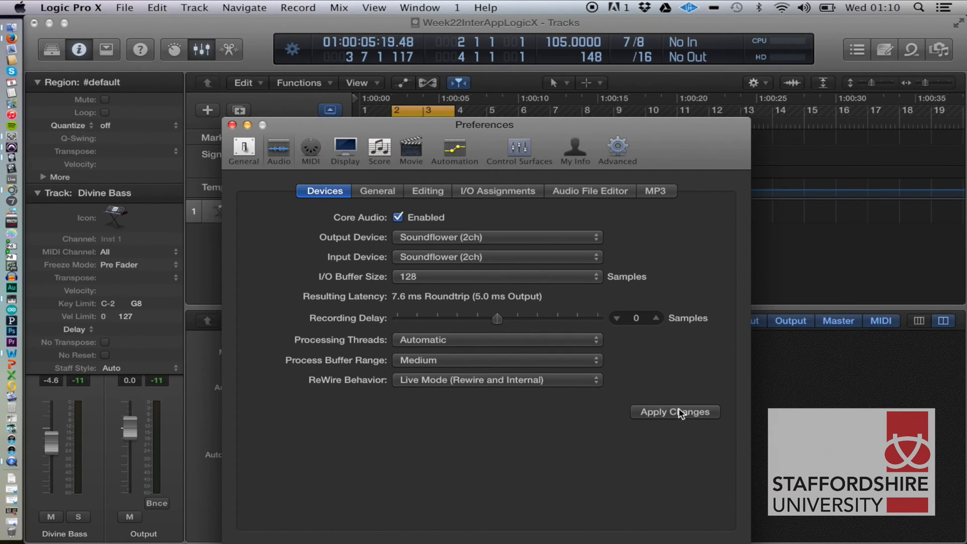
pyautogui.click(674, 412)
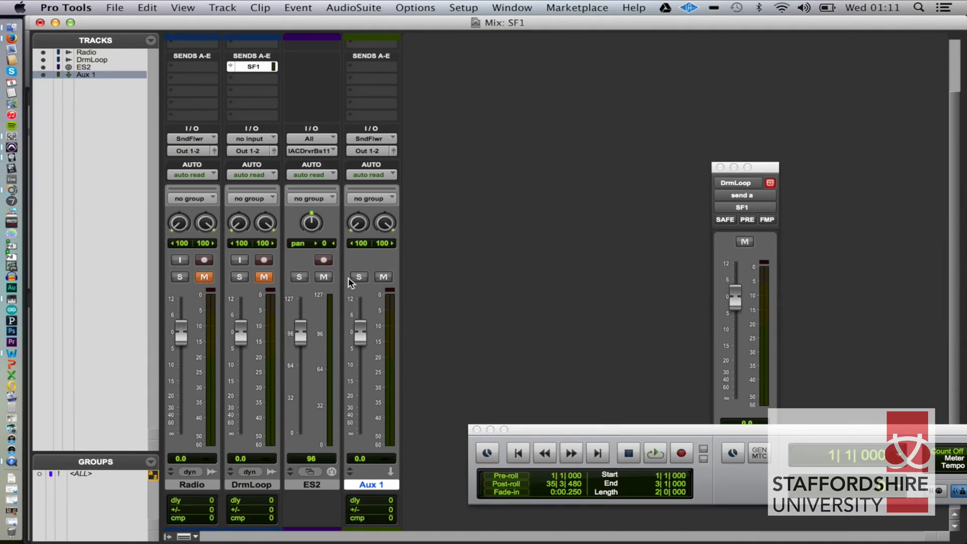
pyautogui.moveTo(378, 153)
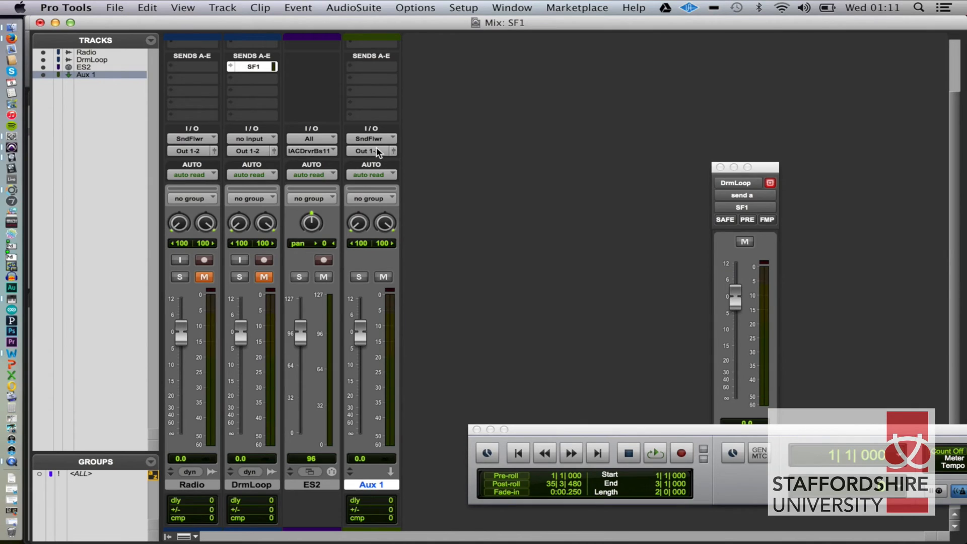
# - Rename Aux 1 to ES2Ax and play the session to confirm bass signal on its meters
pyautogui.doubleClick(370, 485)
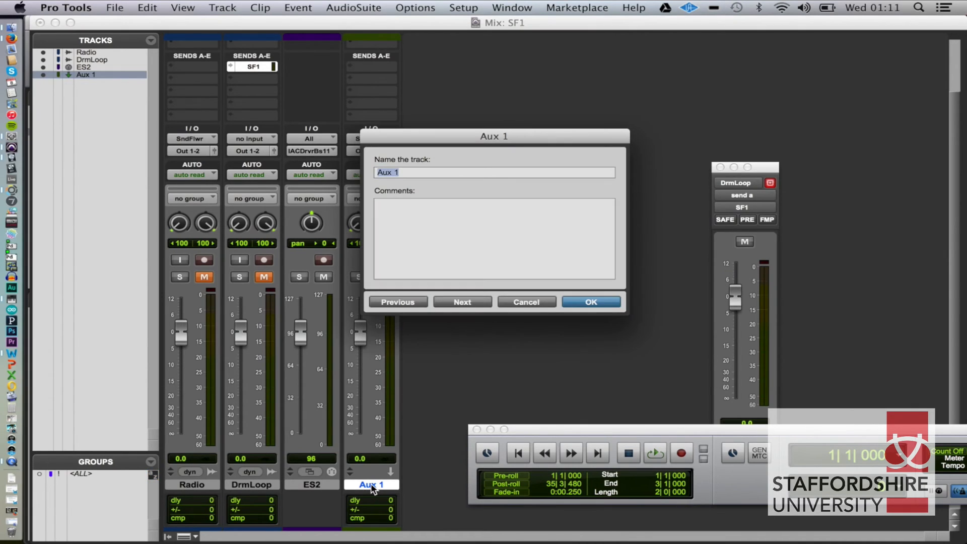
pyautogui.write('ES2Ax')
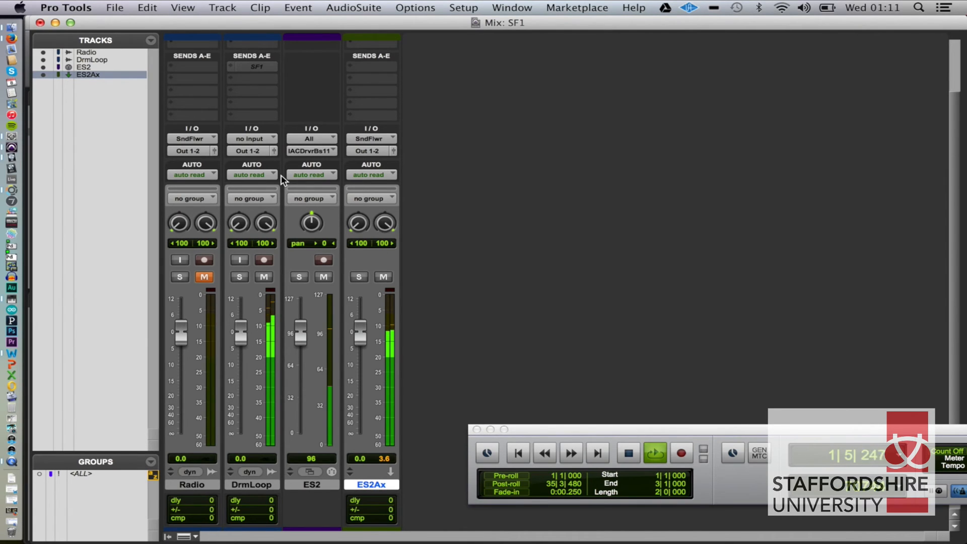
pyautogui.press('cmd+tab')
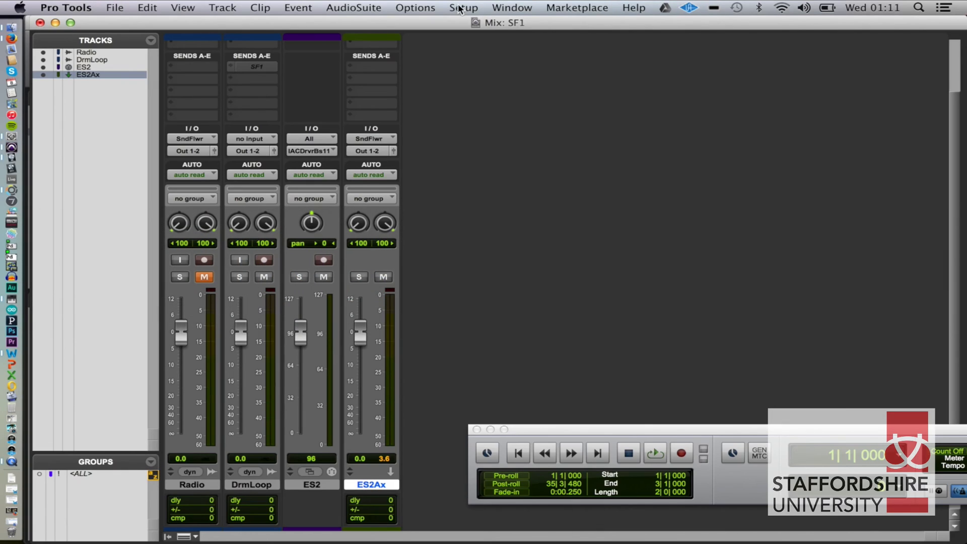
# - Set the Playback Engine H/W Buffer Size to 256 samples and test playback
pyautogui.click(463, 7)
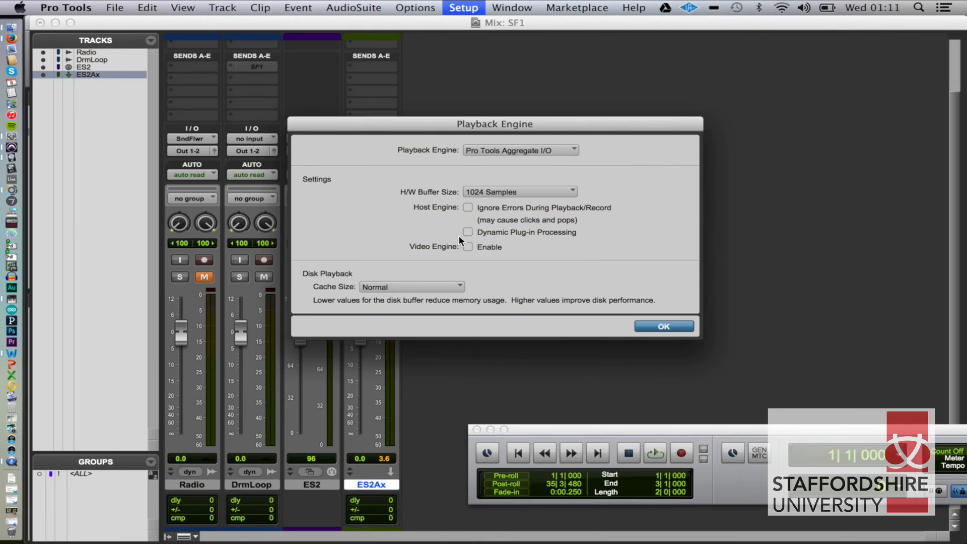
pyautogui.click(519, 191)
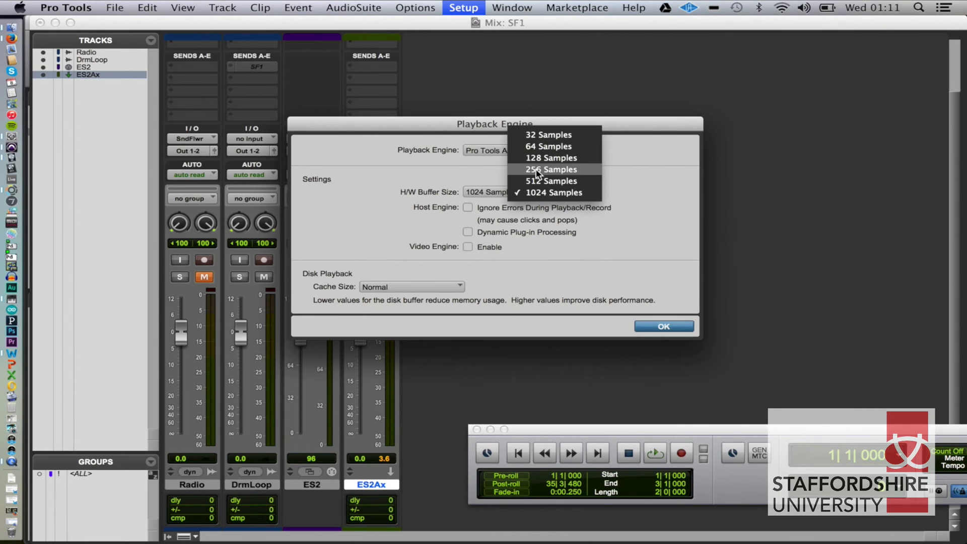
pyautogui.click(550, 169)
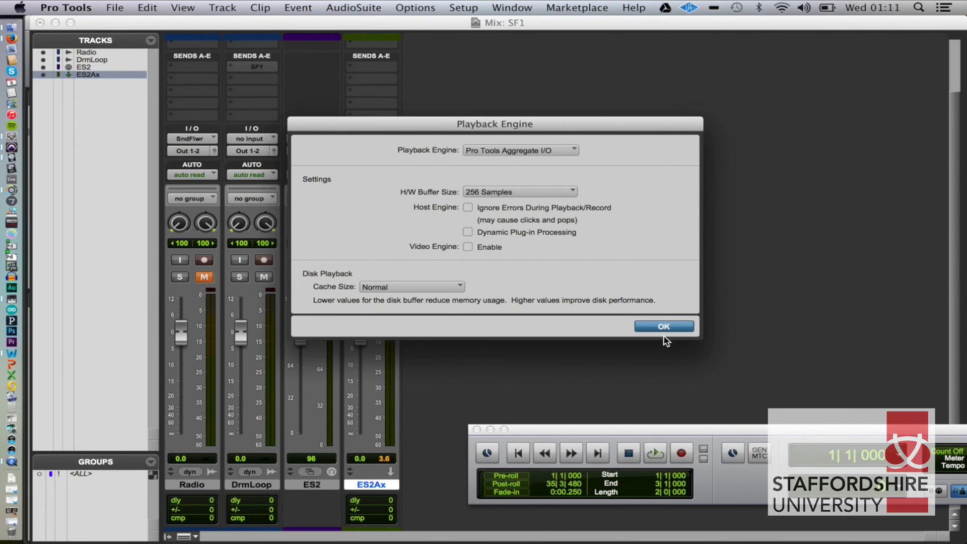
pyautogui.click(664, 327)
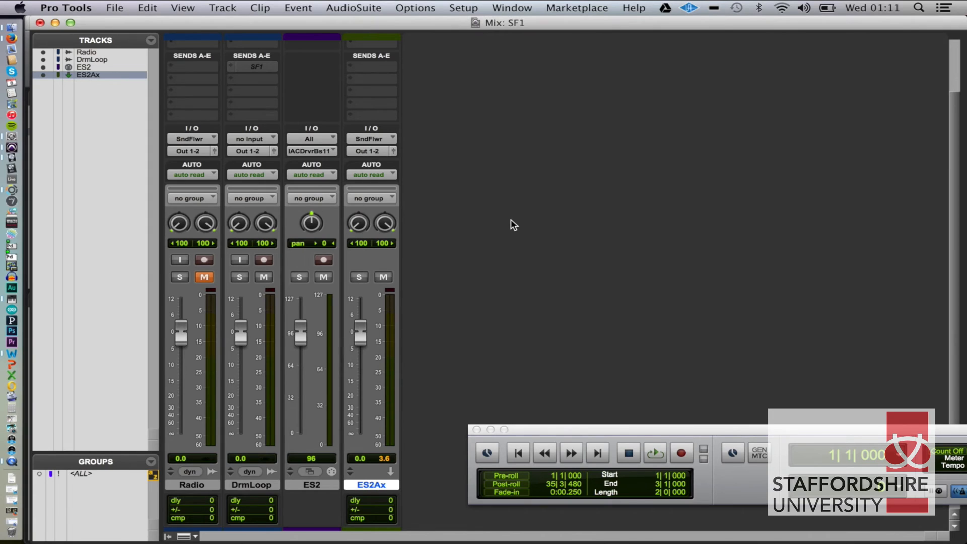
pyautogui.click(627, 453)
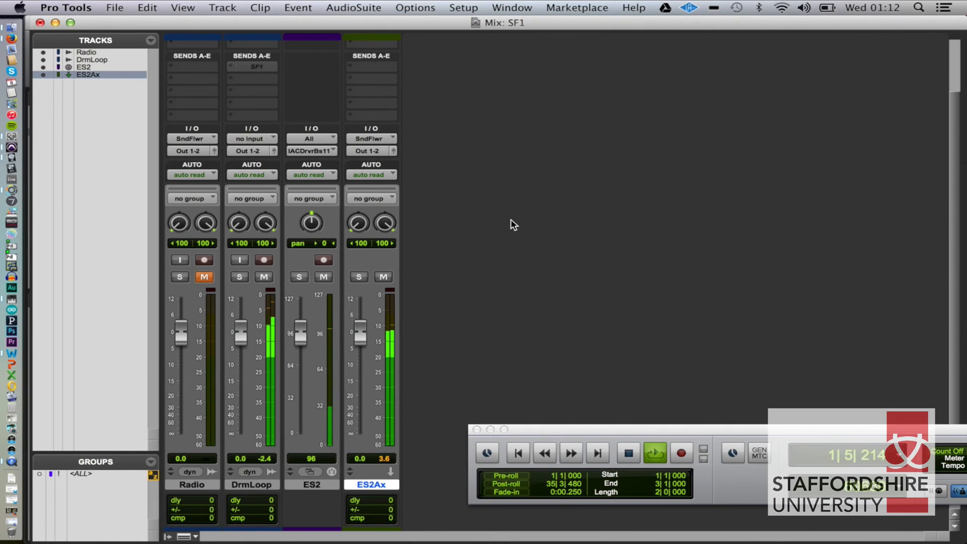
# - Lower the H/W Buffer Size further to 128 samples and confirm
pyautogui.click(463, 7)
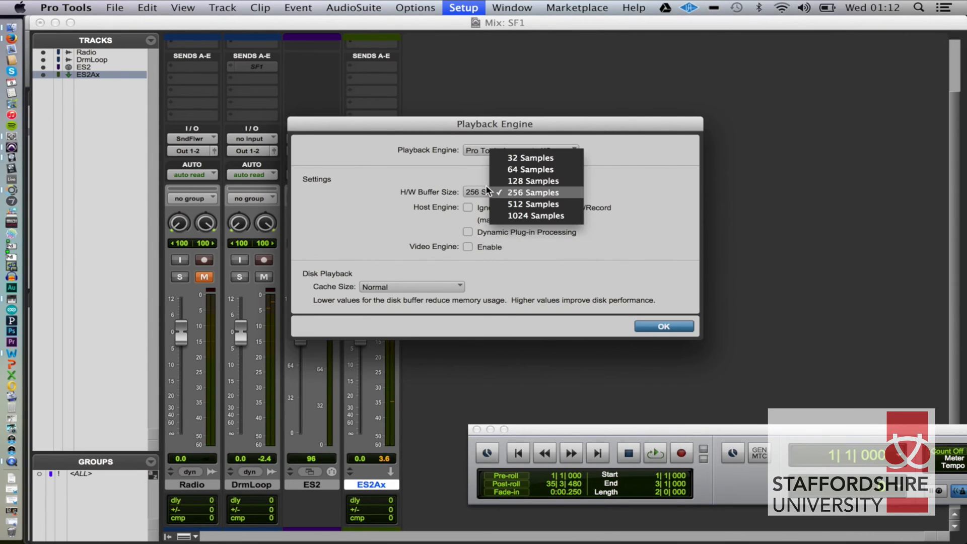
pyautogui.click(532, 181)
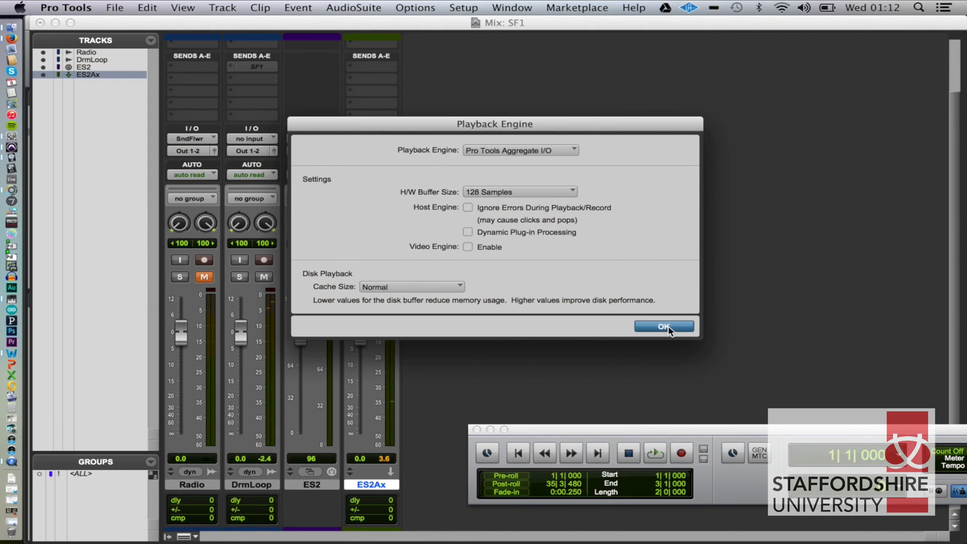
pyautogui.click(663, 326)
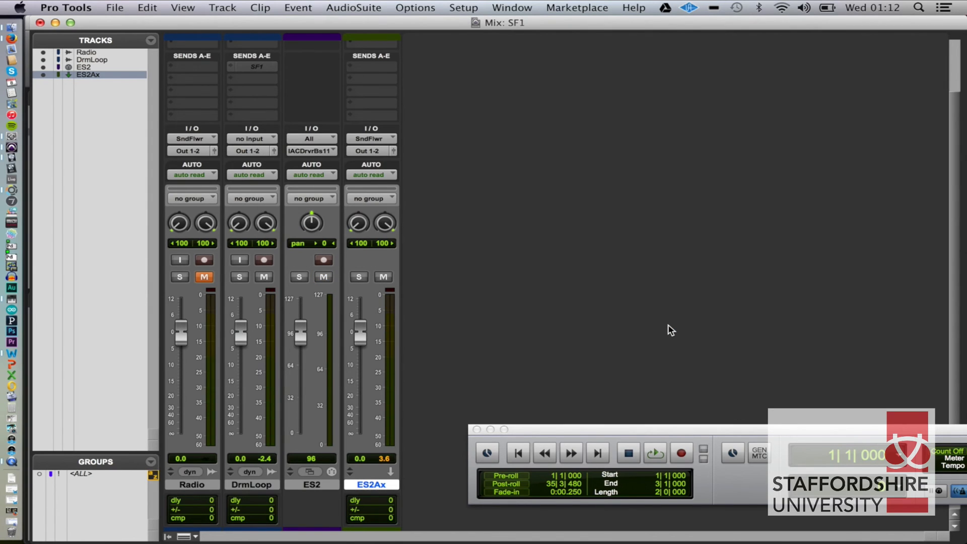
pyautogui.click(655, 453)
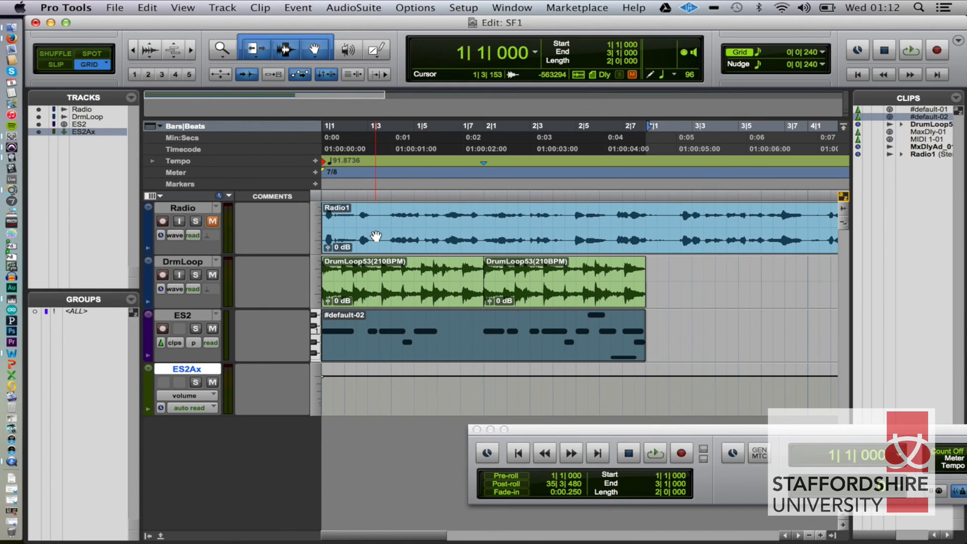
pyautogui.moveTo(255, 99)
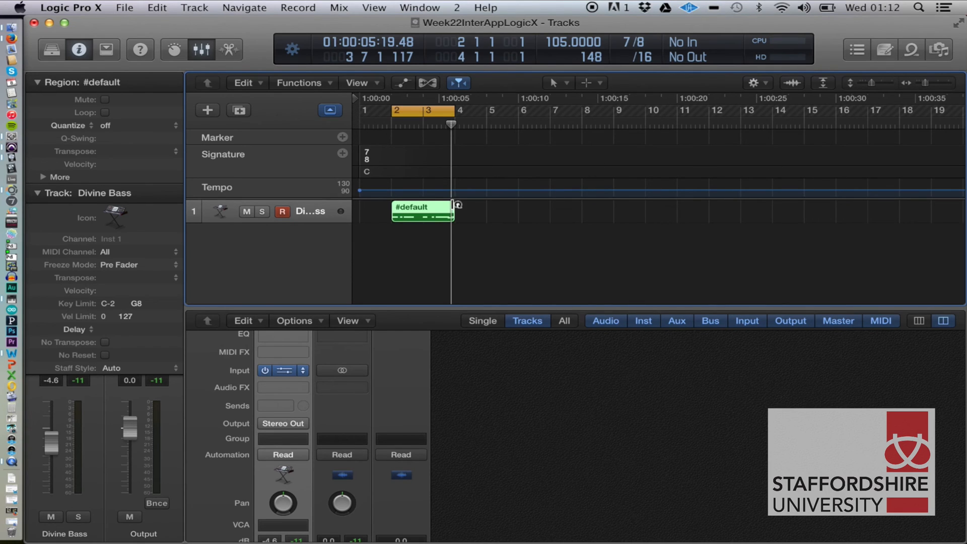
# - Loop the #default bass region for about 10 repetitions across the timeline
pyautogui.moveTo(450, 213); pyautogui.dragTo(953, 213)
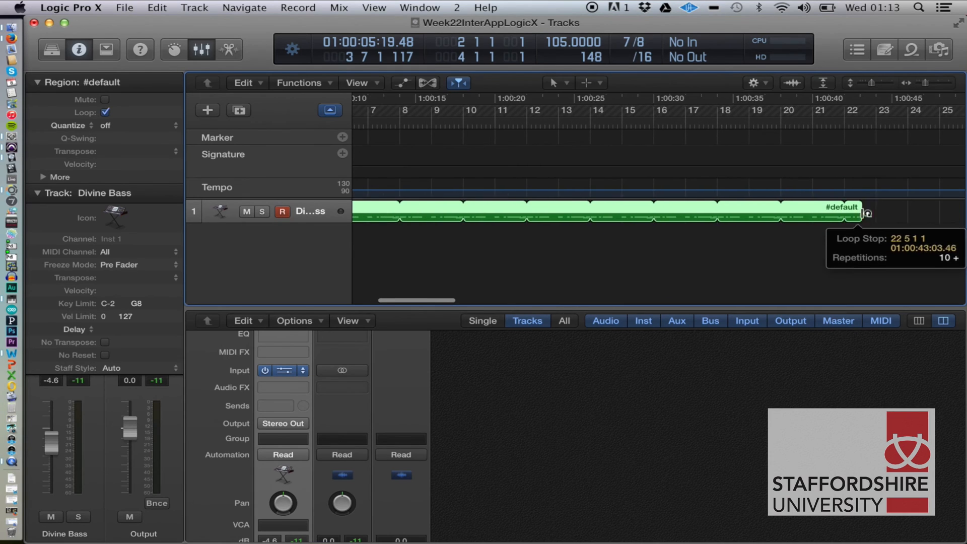
pyautogui.moveTo(869, 213); pyautogui.dragTo(898, 213)
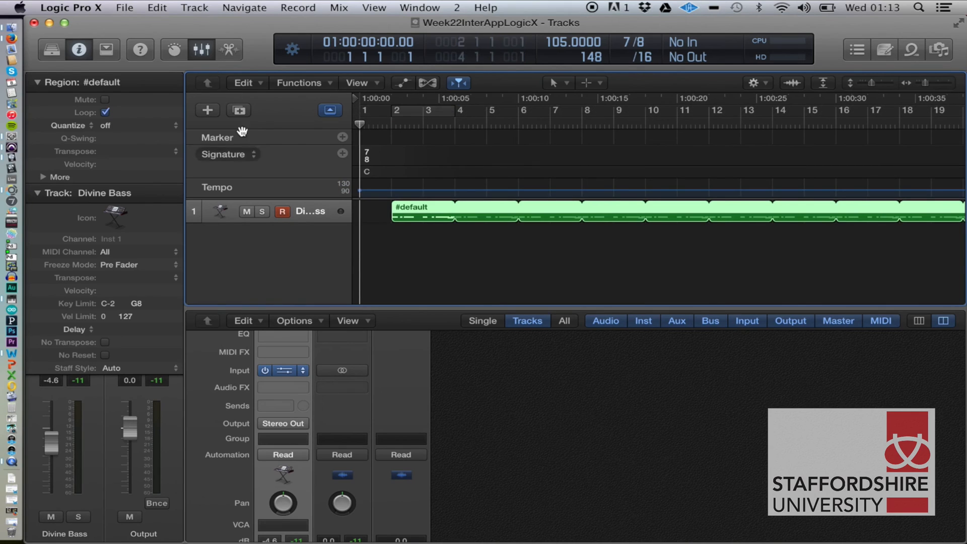
pyautogui.click(70, 7)
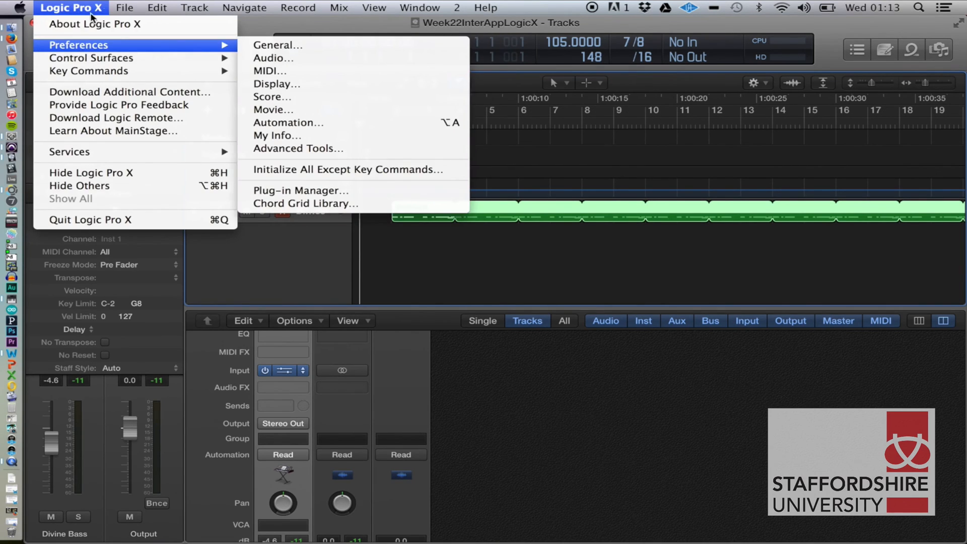
# - Set the project's Synchronization Sync Mode to MTC in Project Settings
pyautogui.click(125, 7)
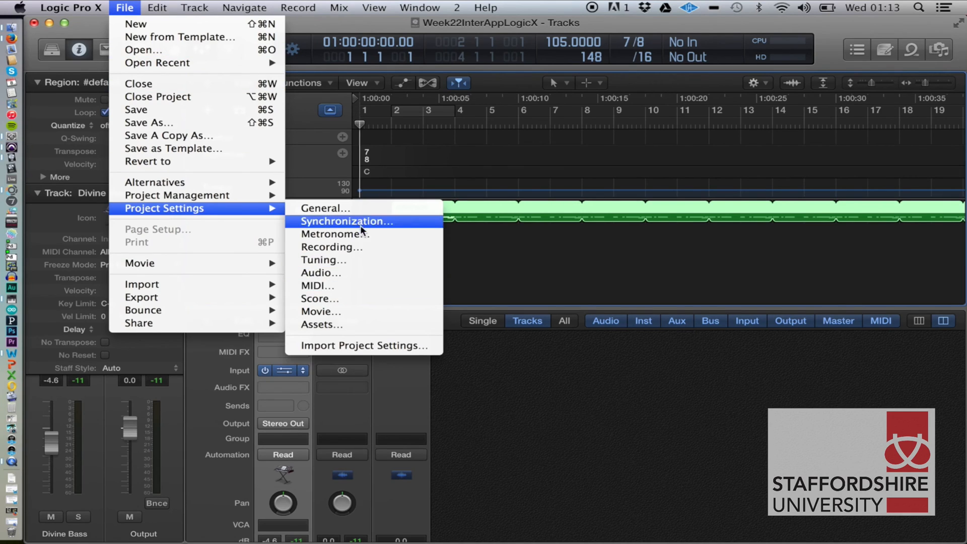
pyautogui.click(345, 221)
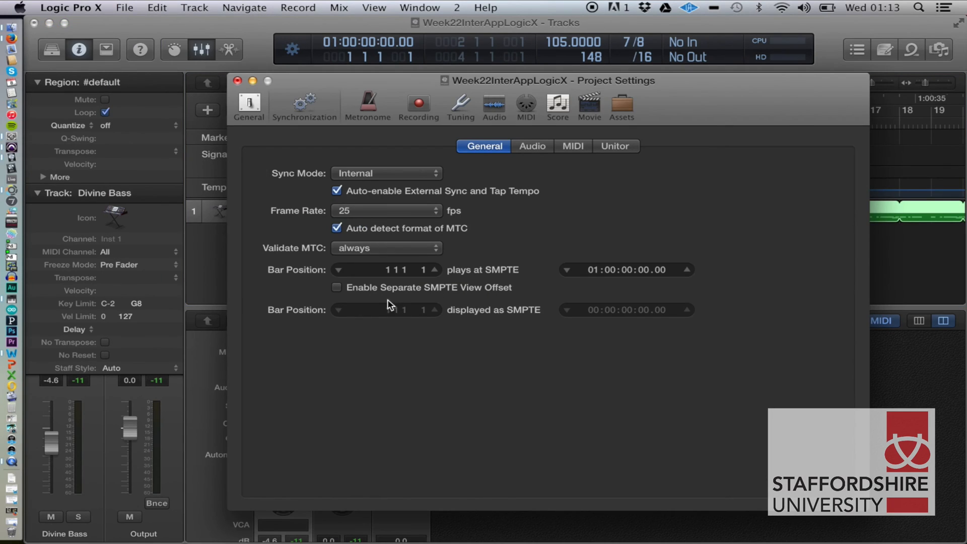
pyautogui.click(386, 174)
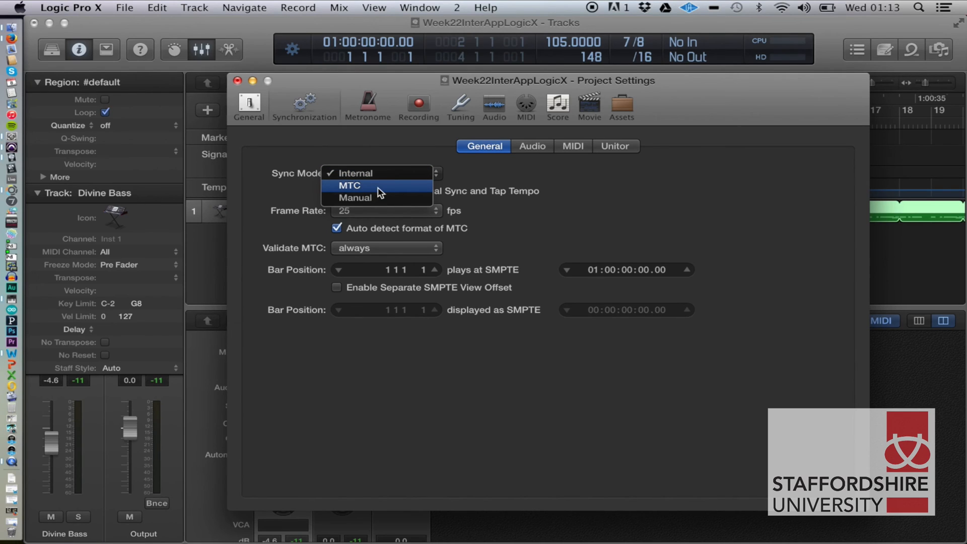
pyautogui.click(351, 185)
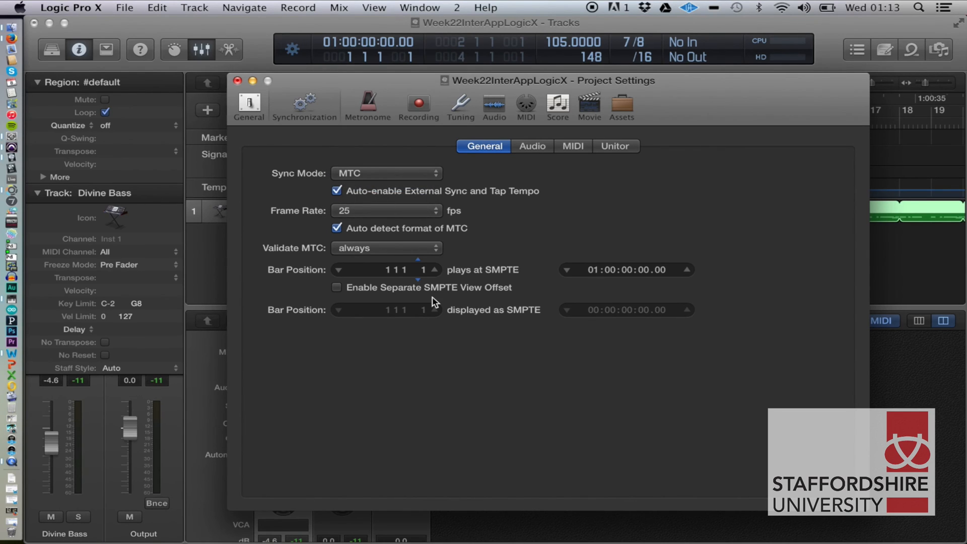
pyautogui.moveTo(384, 141)
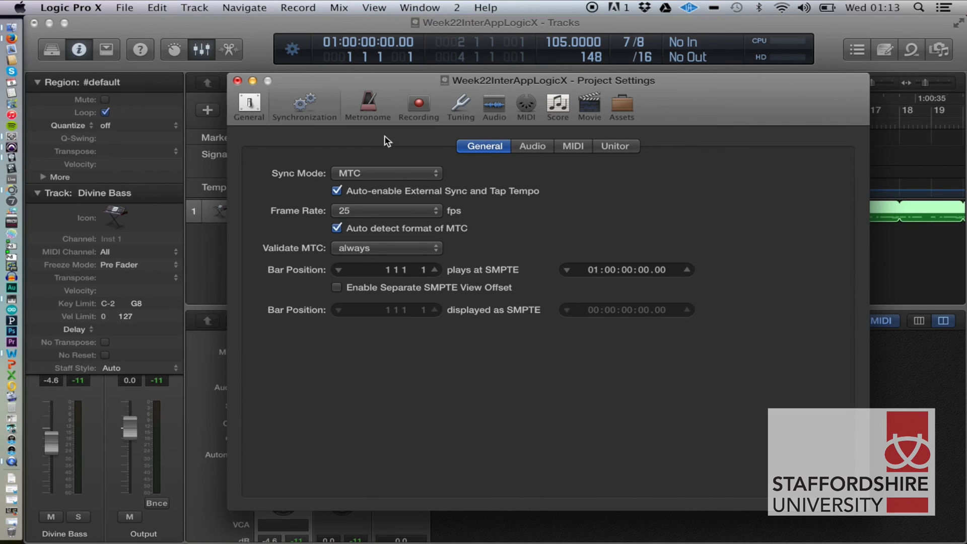
pyautogui.click(240, 80)
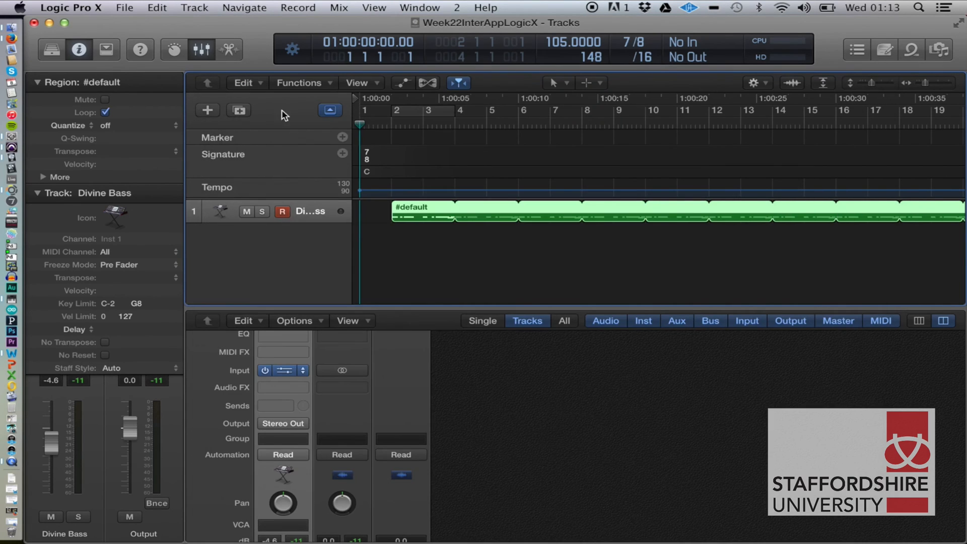